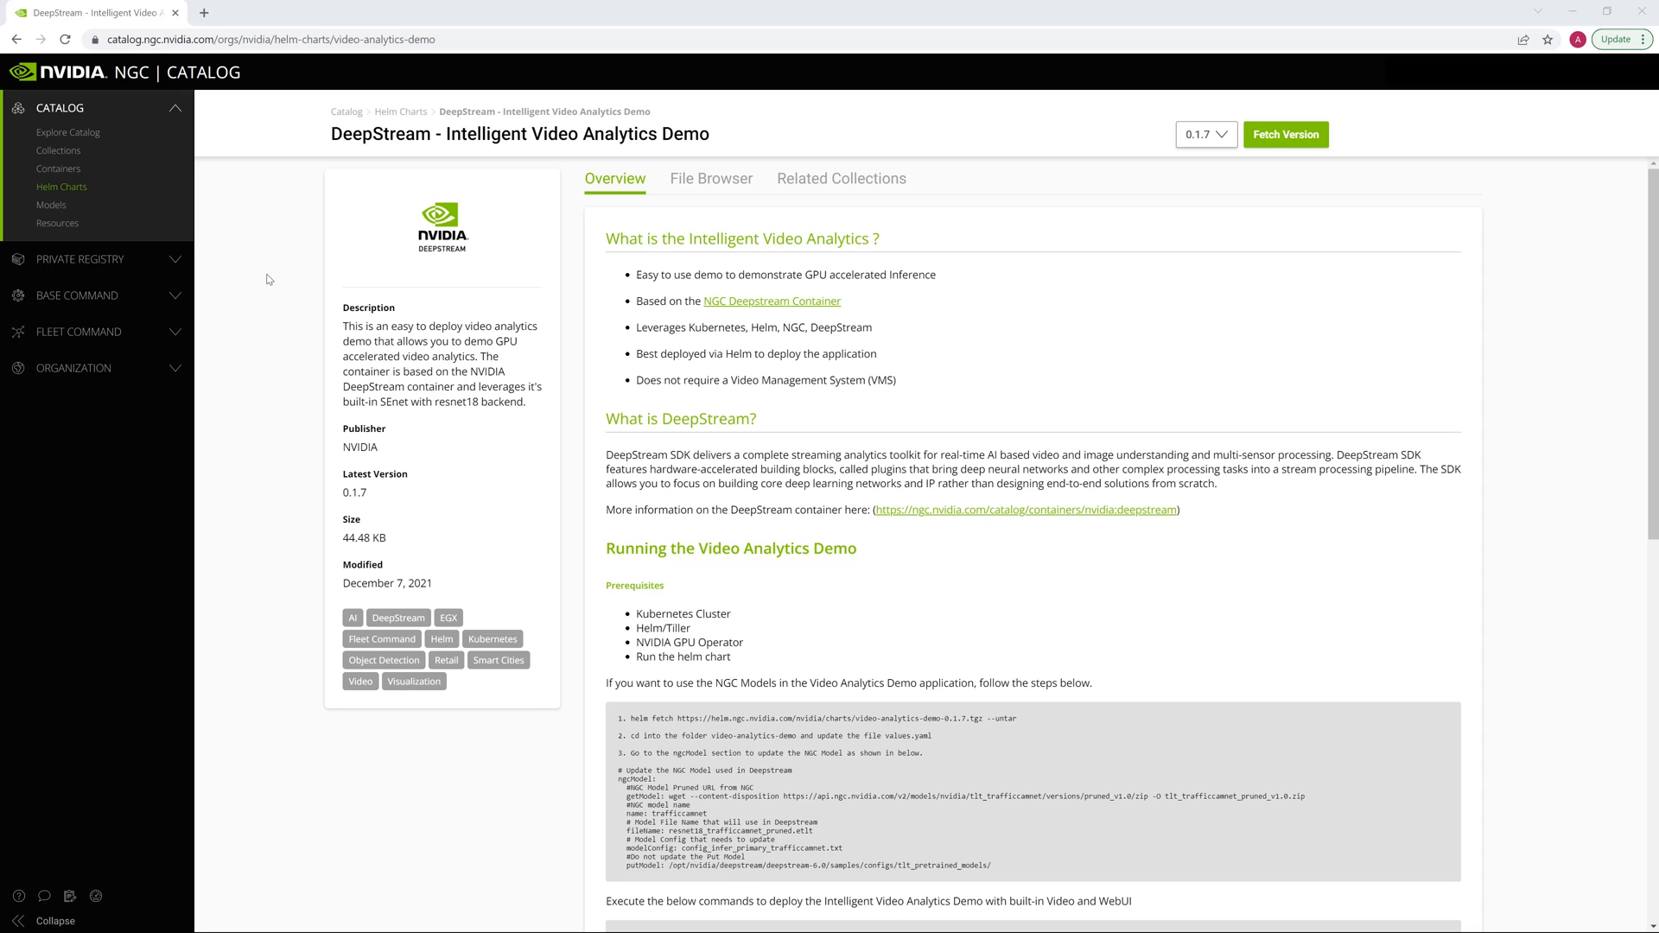
Show the Fleet Command Locations list with stores store-1 through store-7
left_click(78, 332)
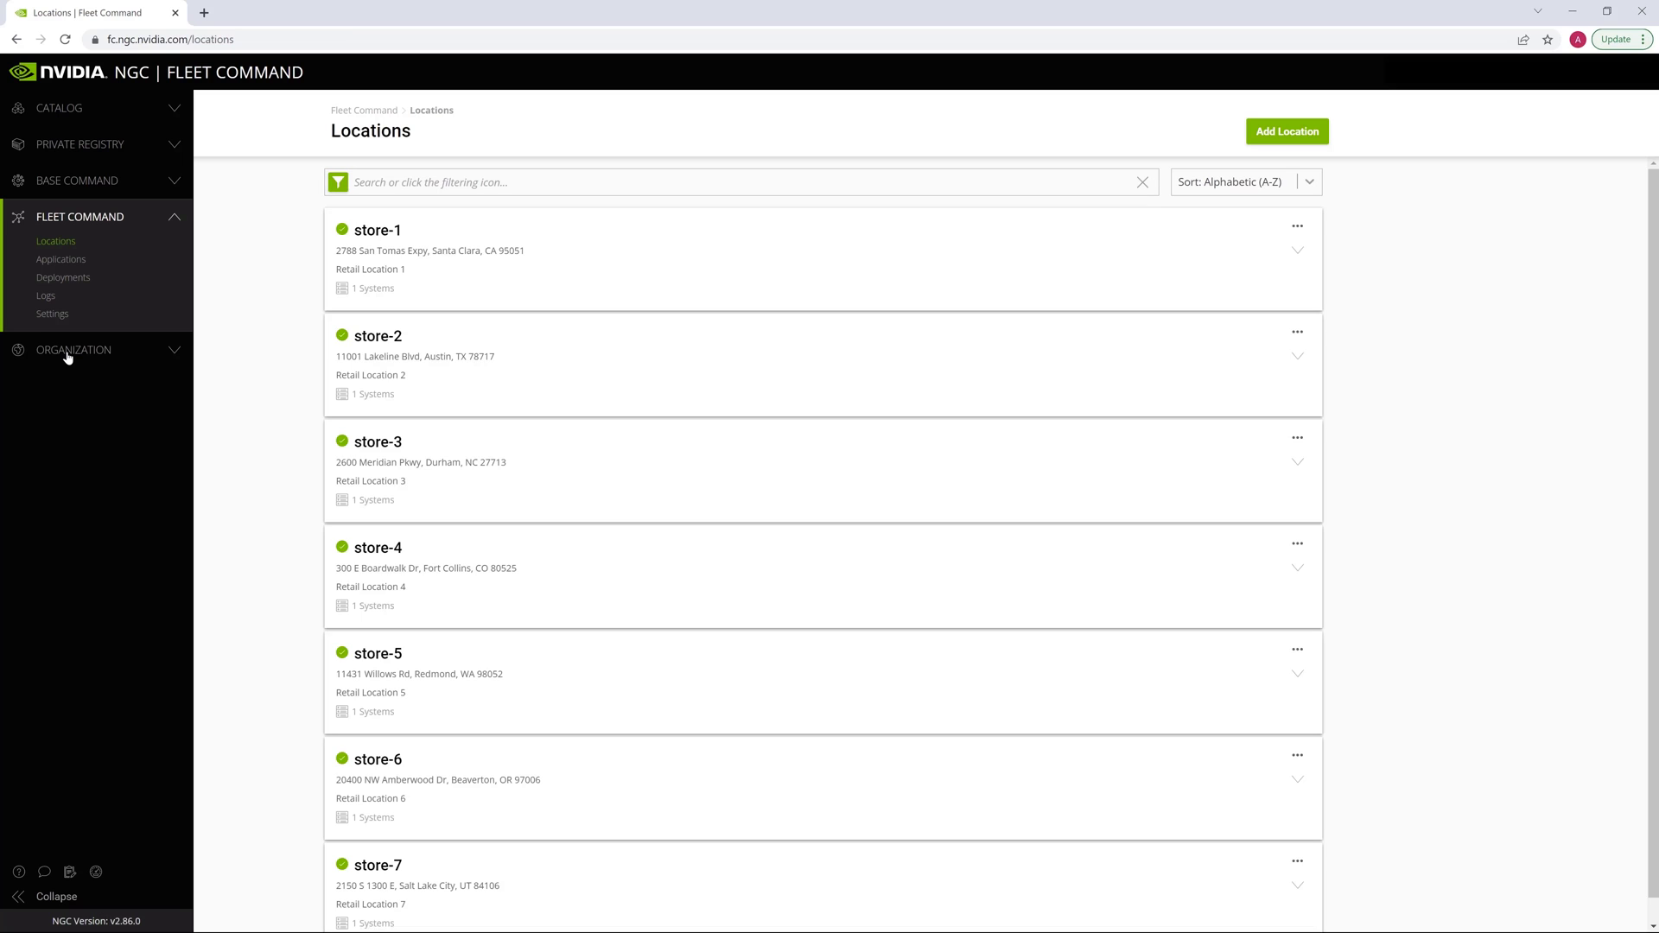
mouse_move(60, 259)
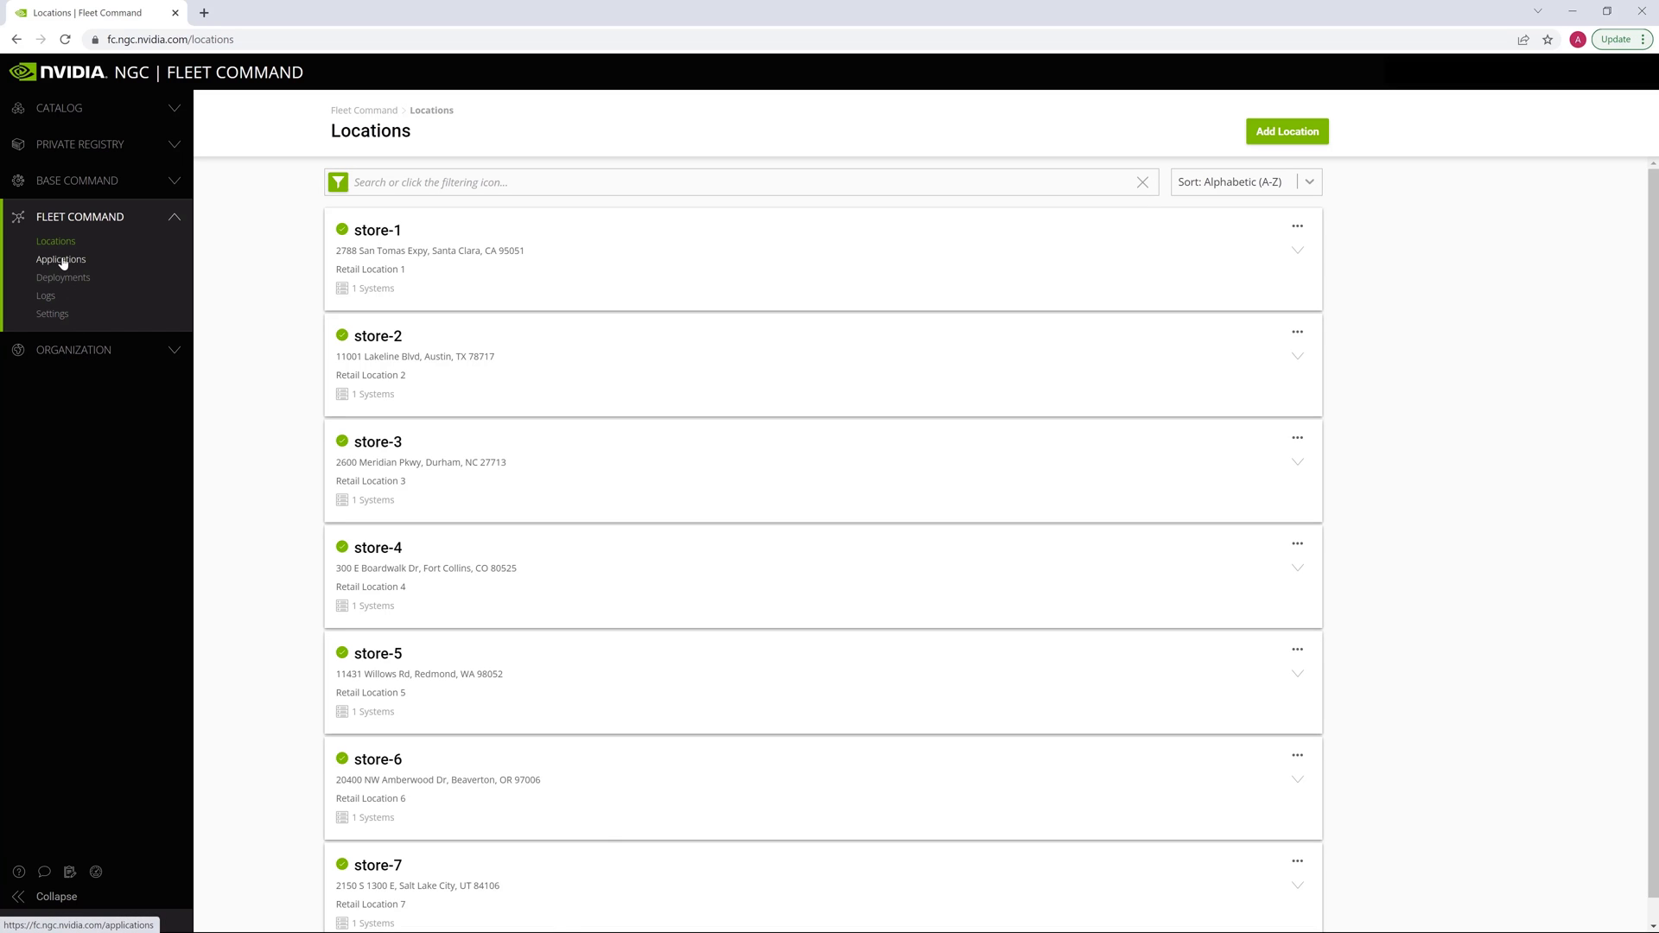
Create a new deployment named ar-deepstream for the stores using the Deepstream AR application
left_click(60, 259)
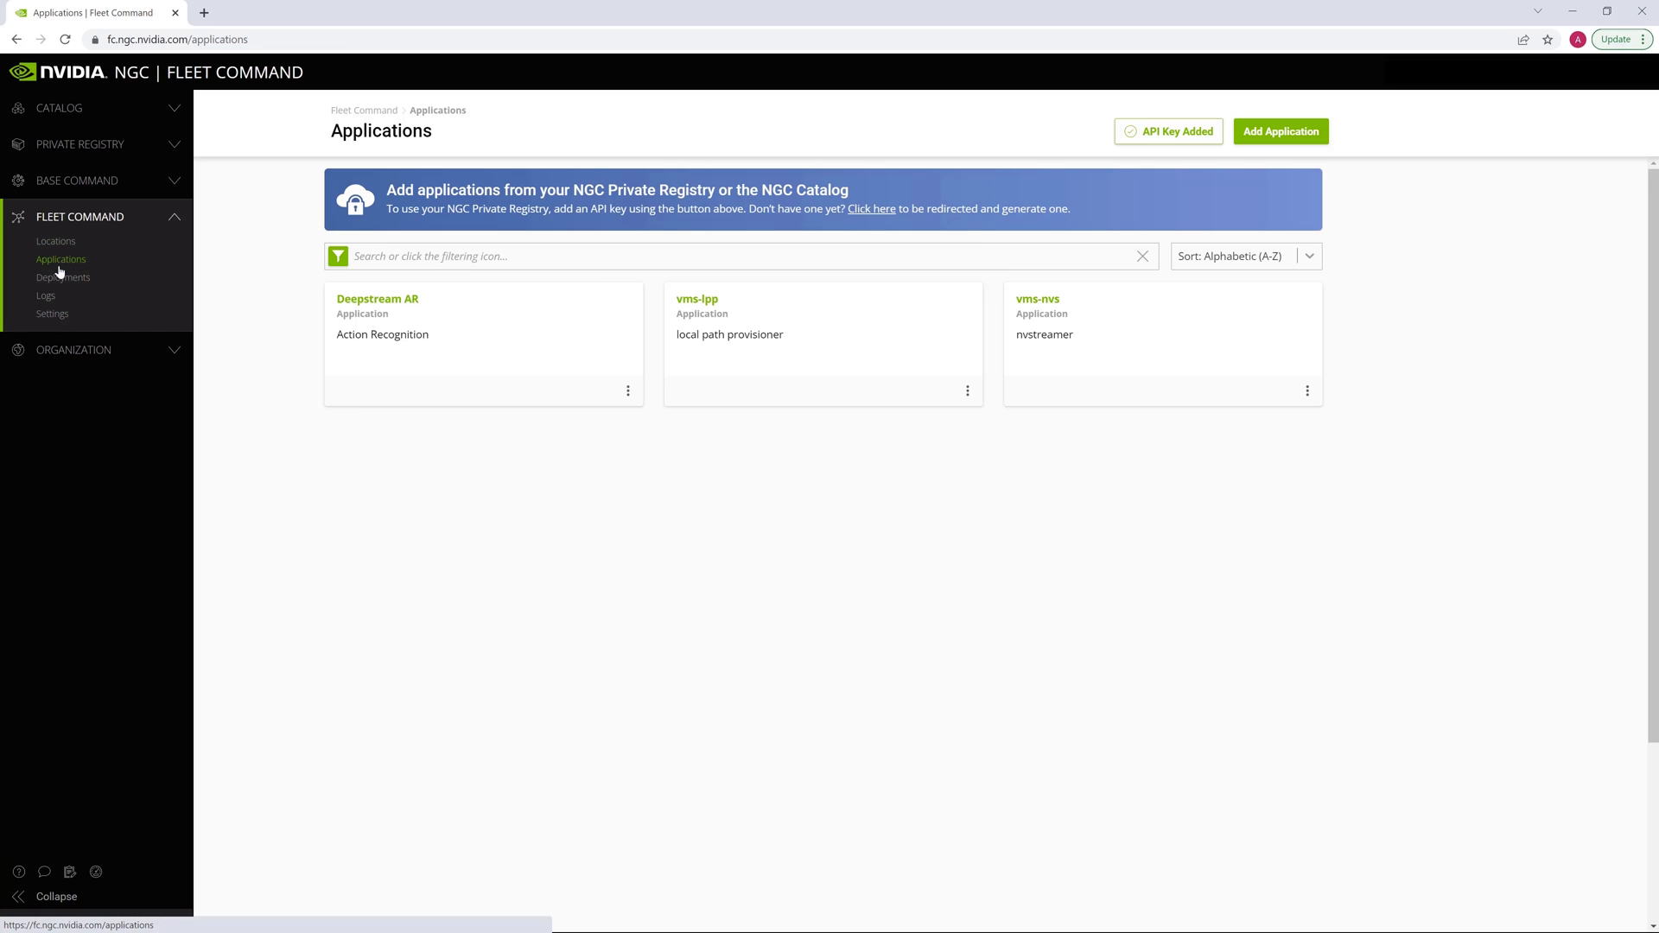
left_click(62, 276)
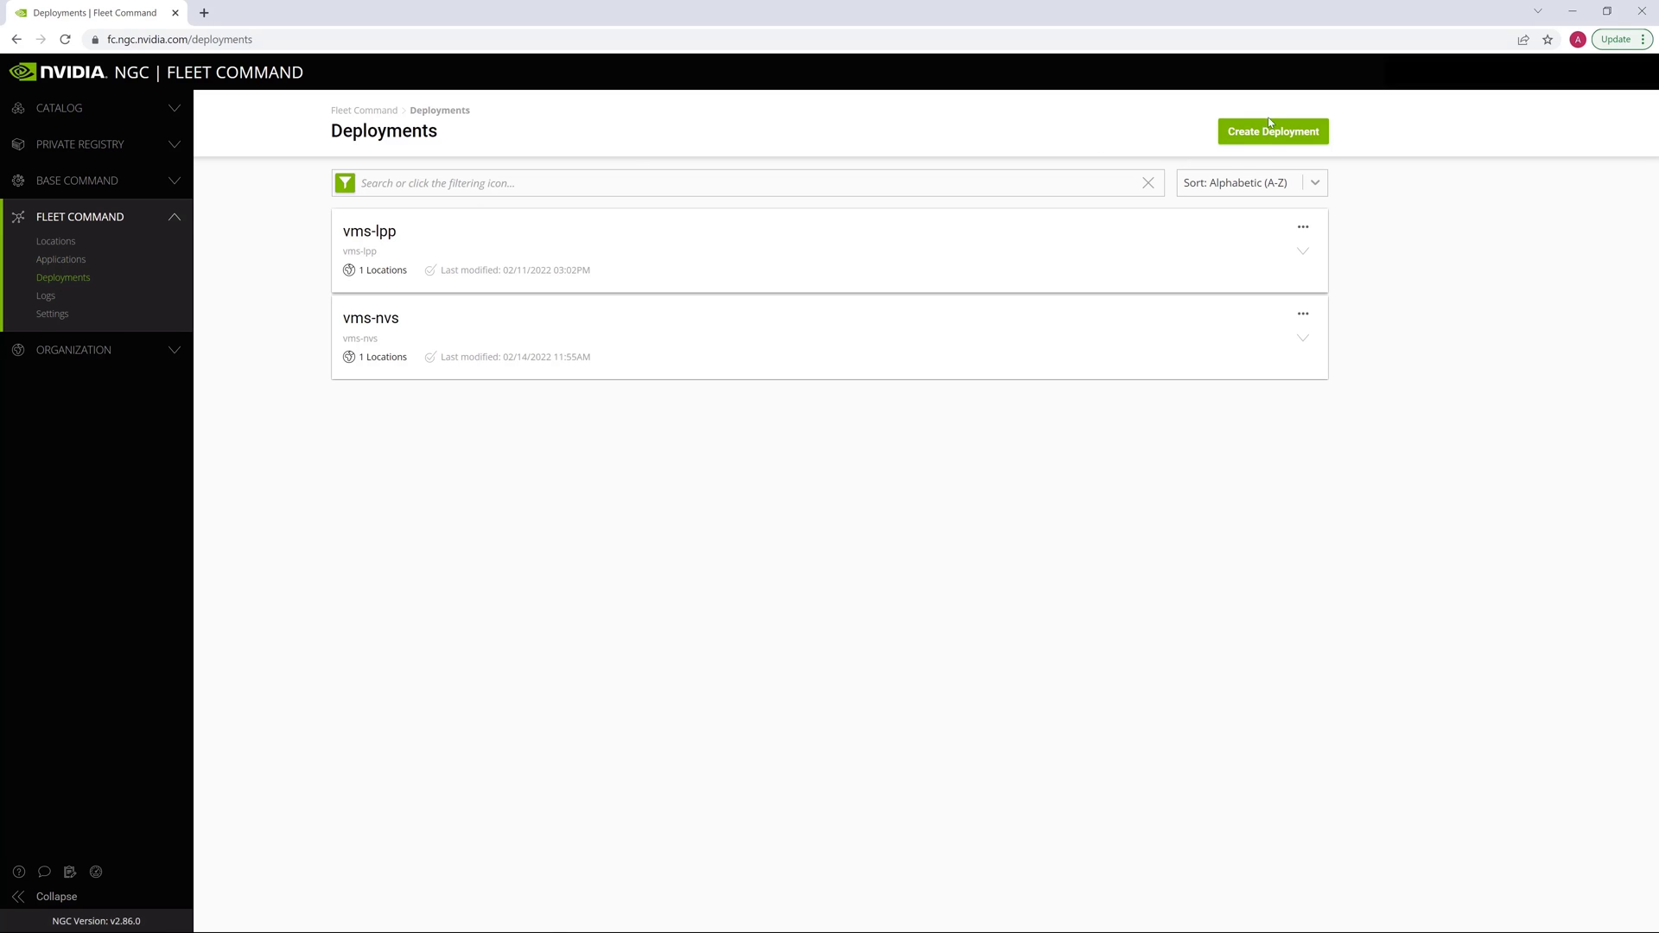
left_click(1272, 131)
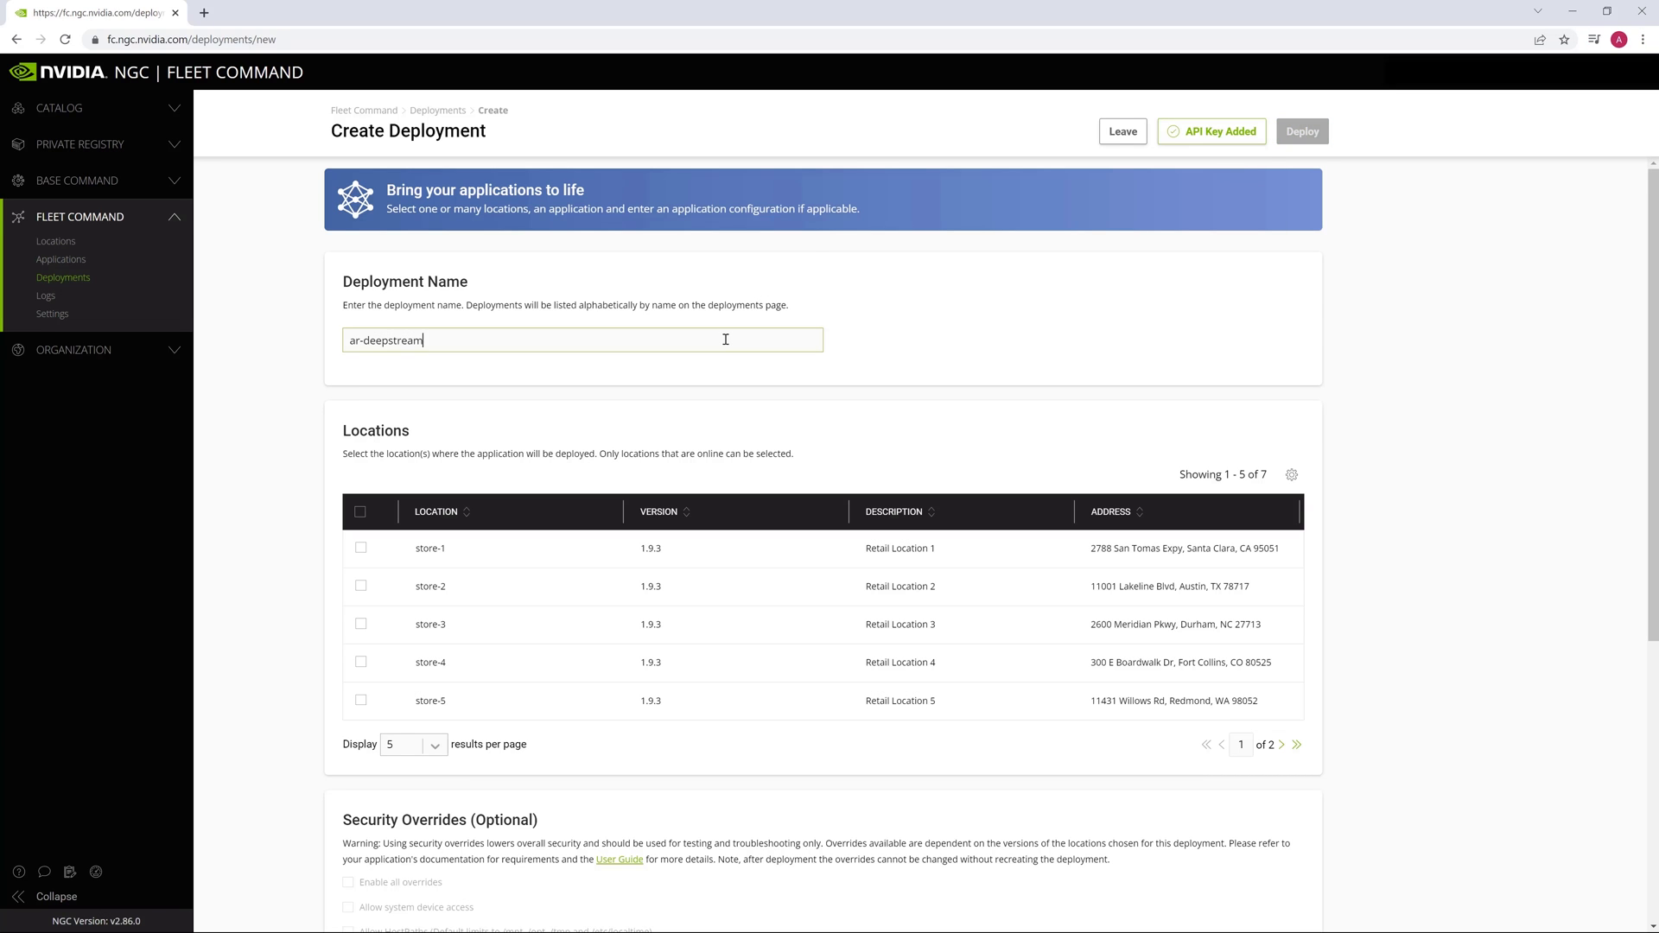
left_click(359, 662)
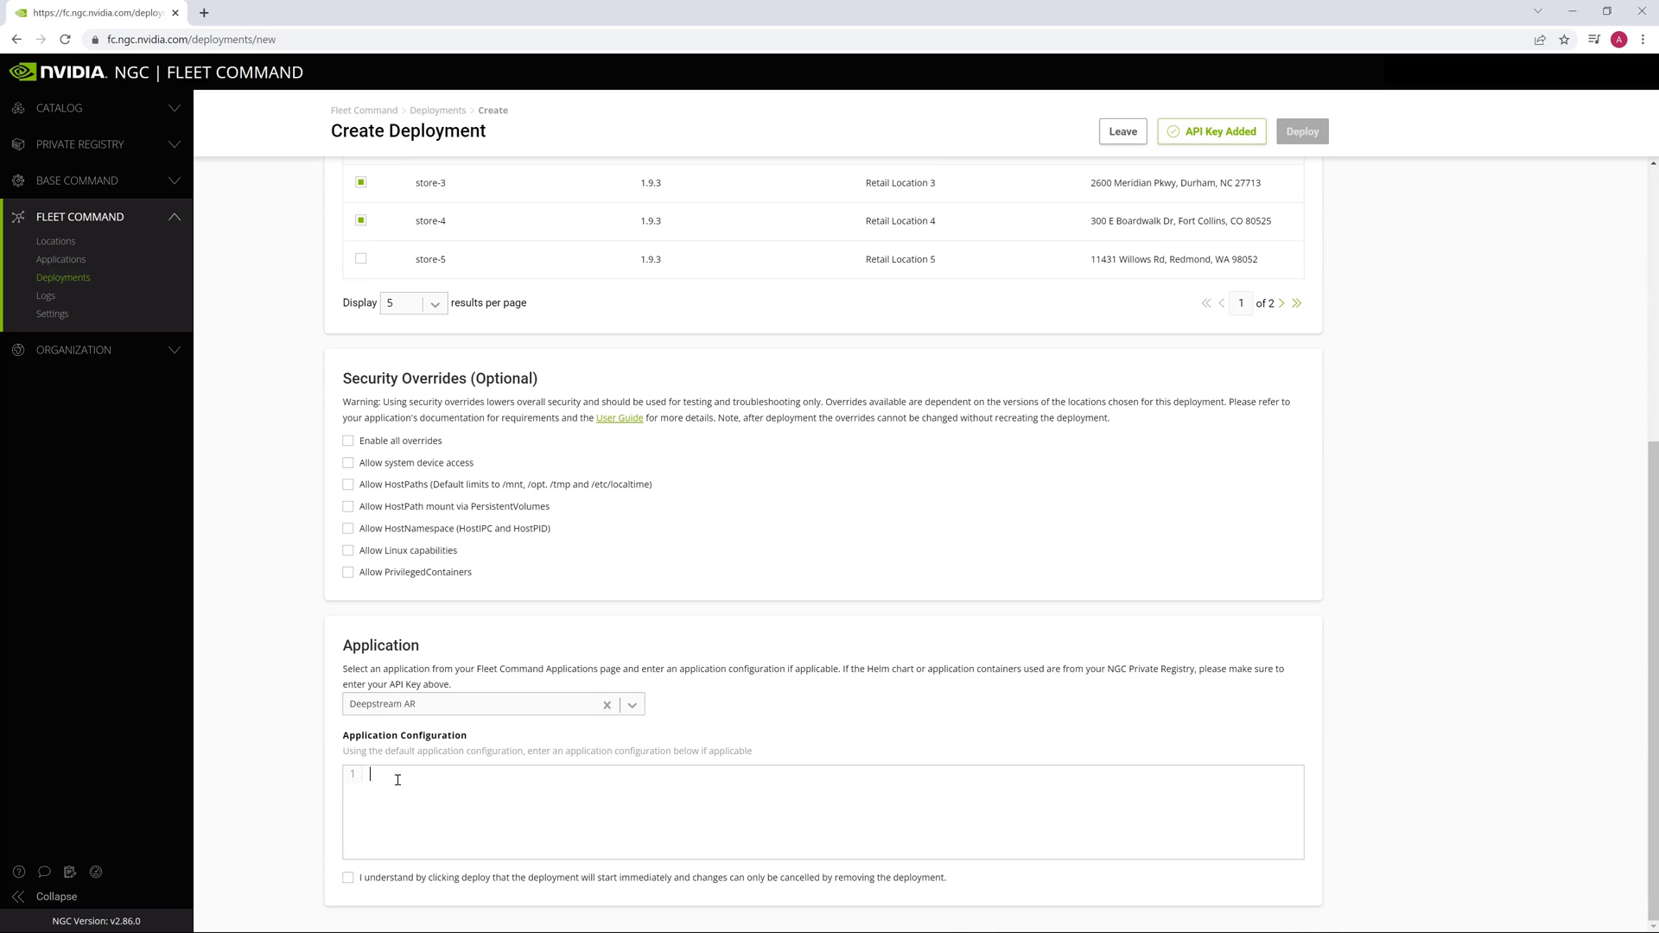
left_click(348, 878)
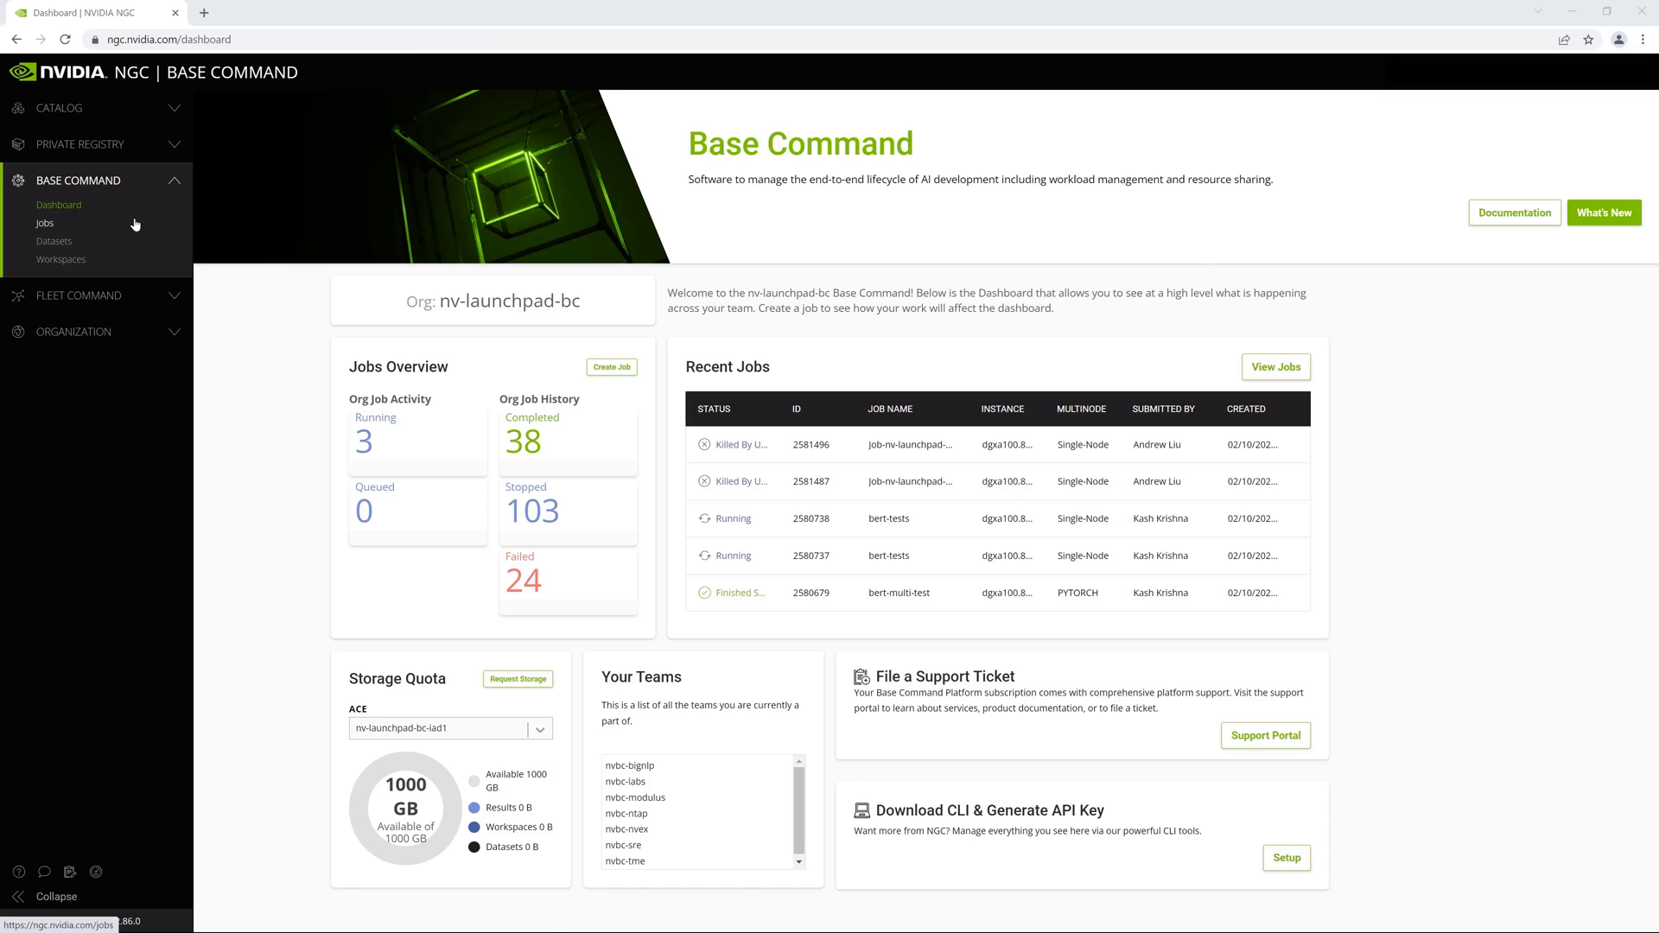
Launch a Jupyter job in the tao-toolkit-pyt v3.21.11-py3 container with the tao-ar-retail dataset mounted
left_click(611, 366)
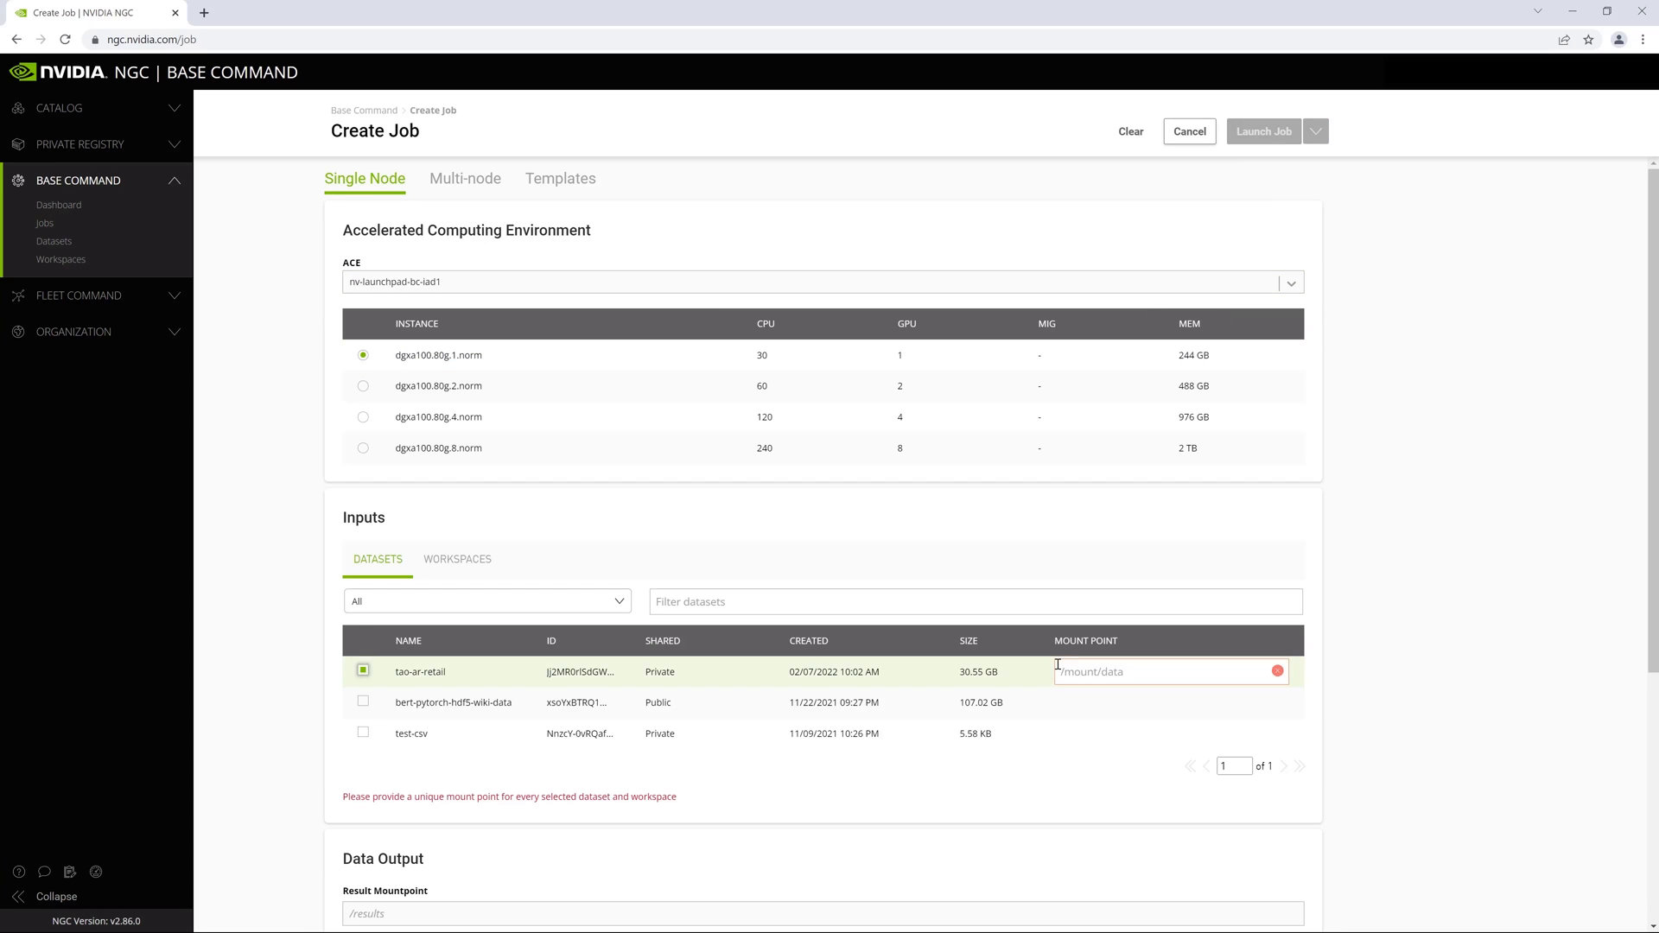
left_click(456, 559)
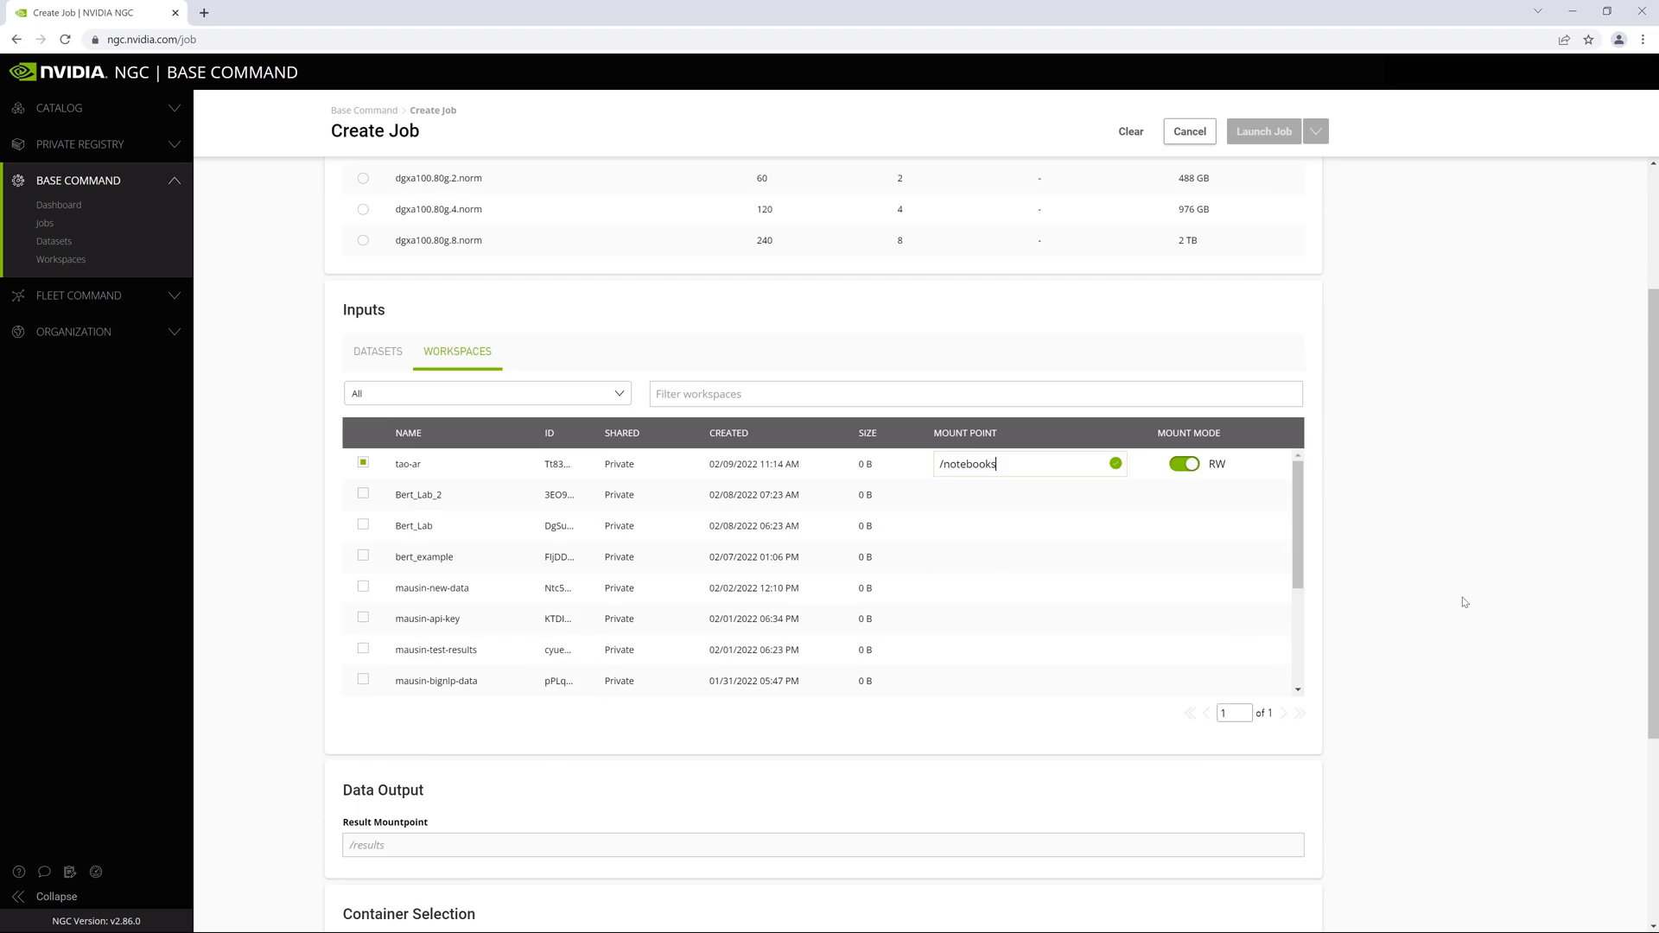
left_click(577, 651)
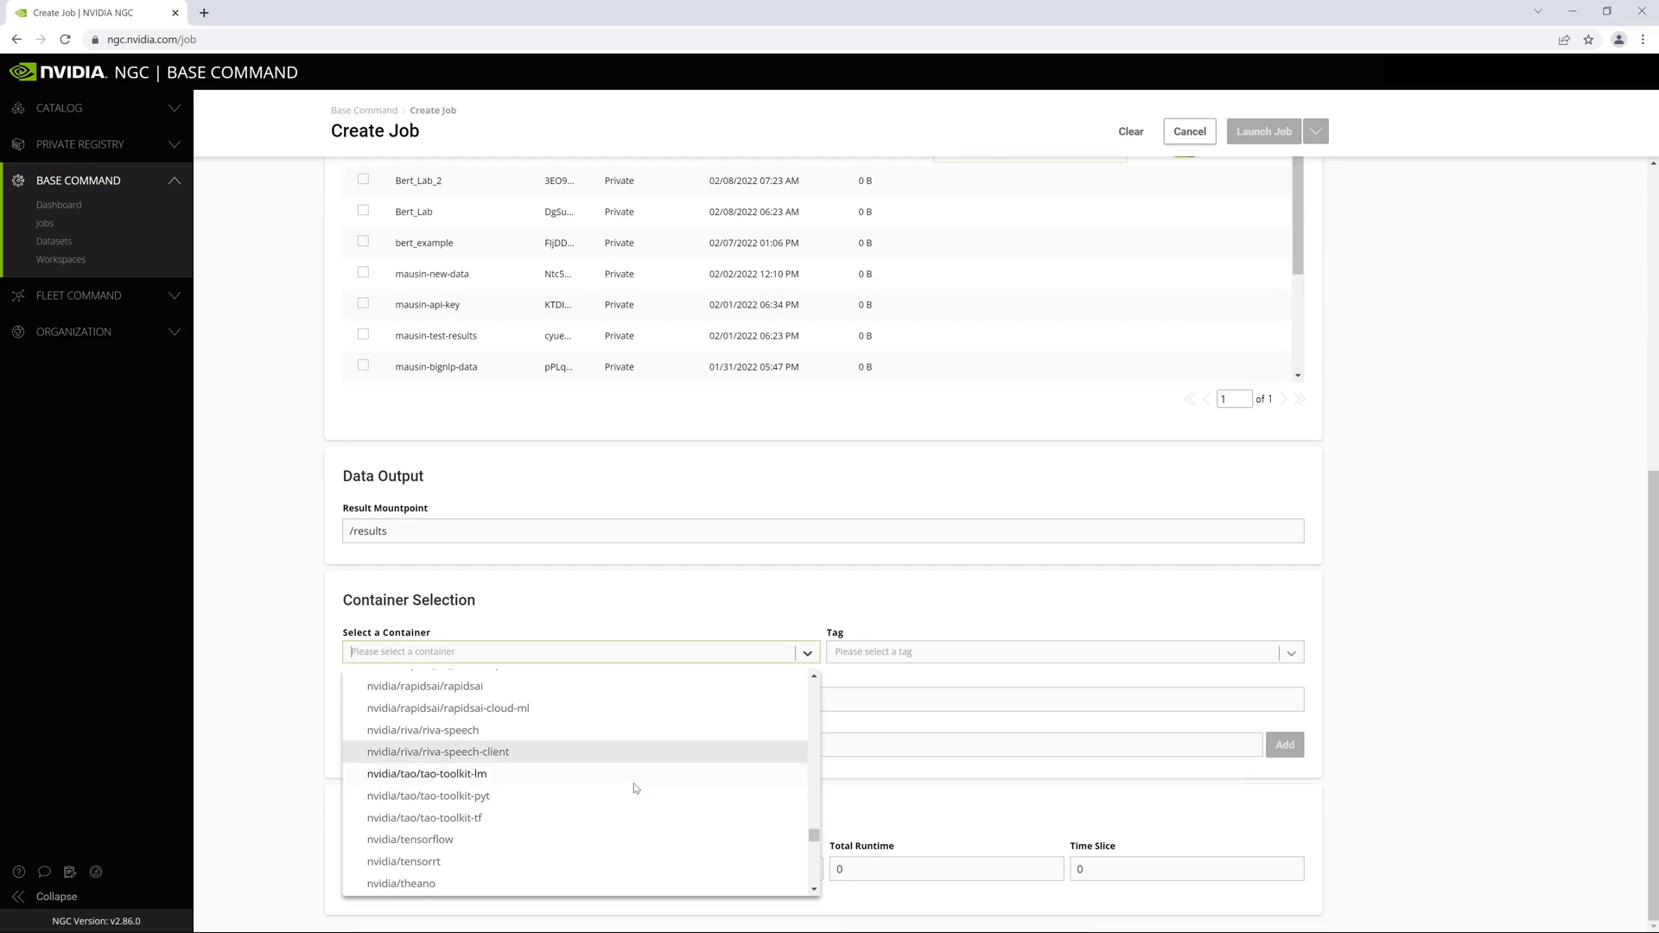
left_click(429, 795)
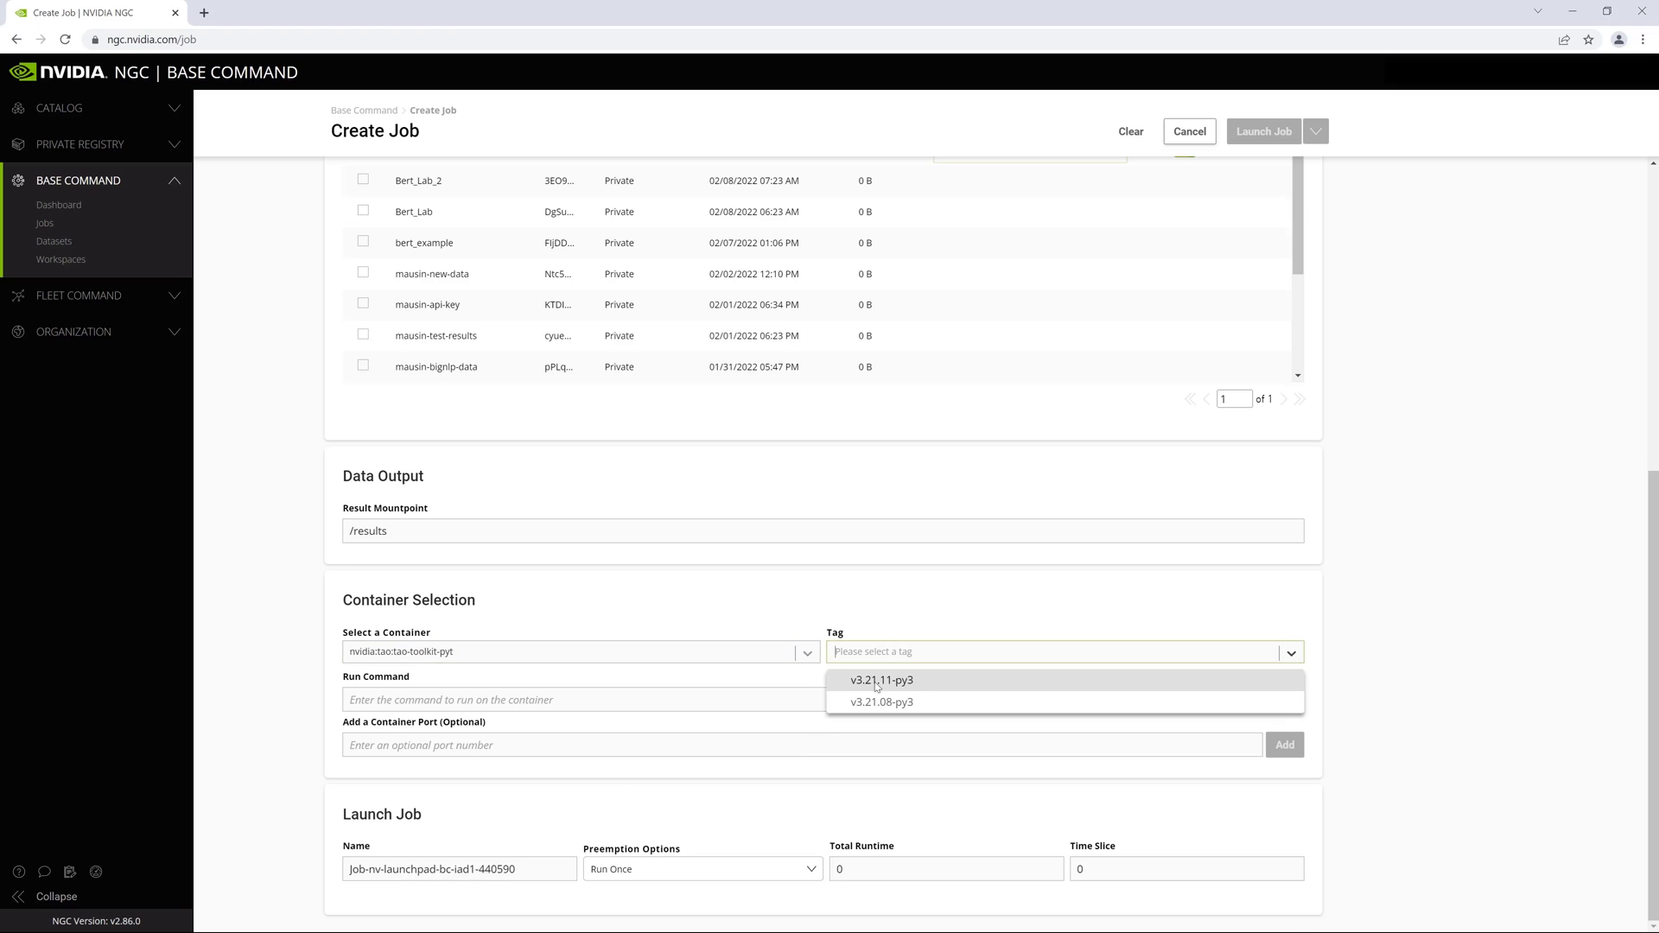
left_click(879, 679)
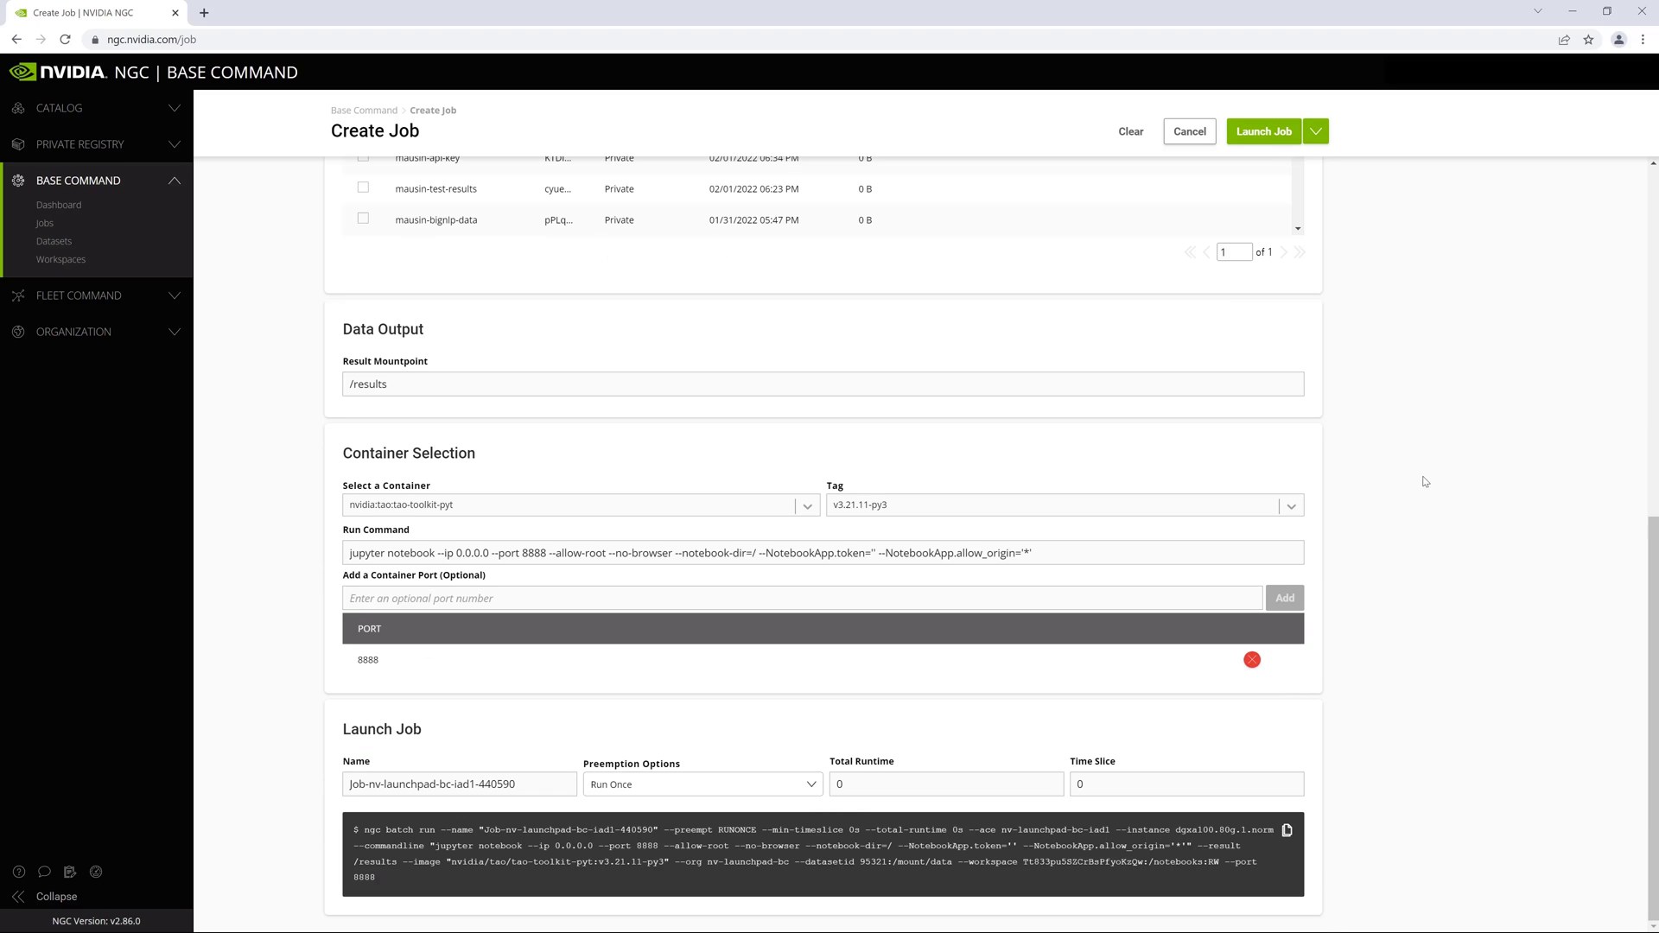
left_click(1262, 131)
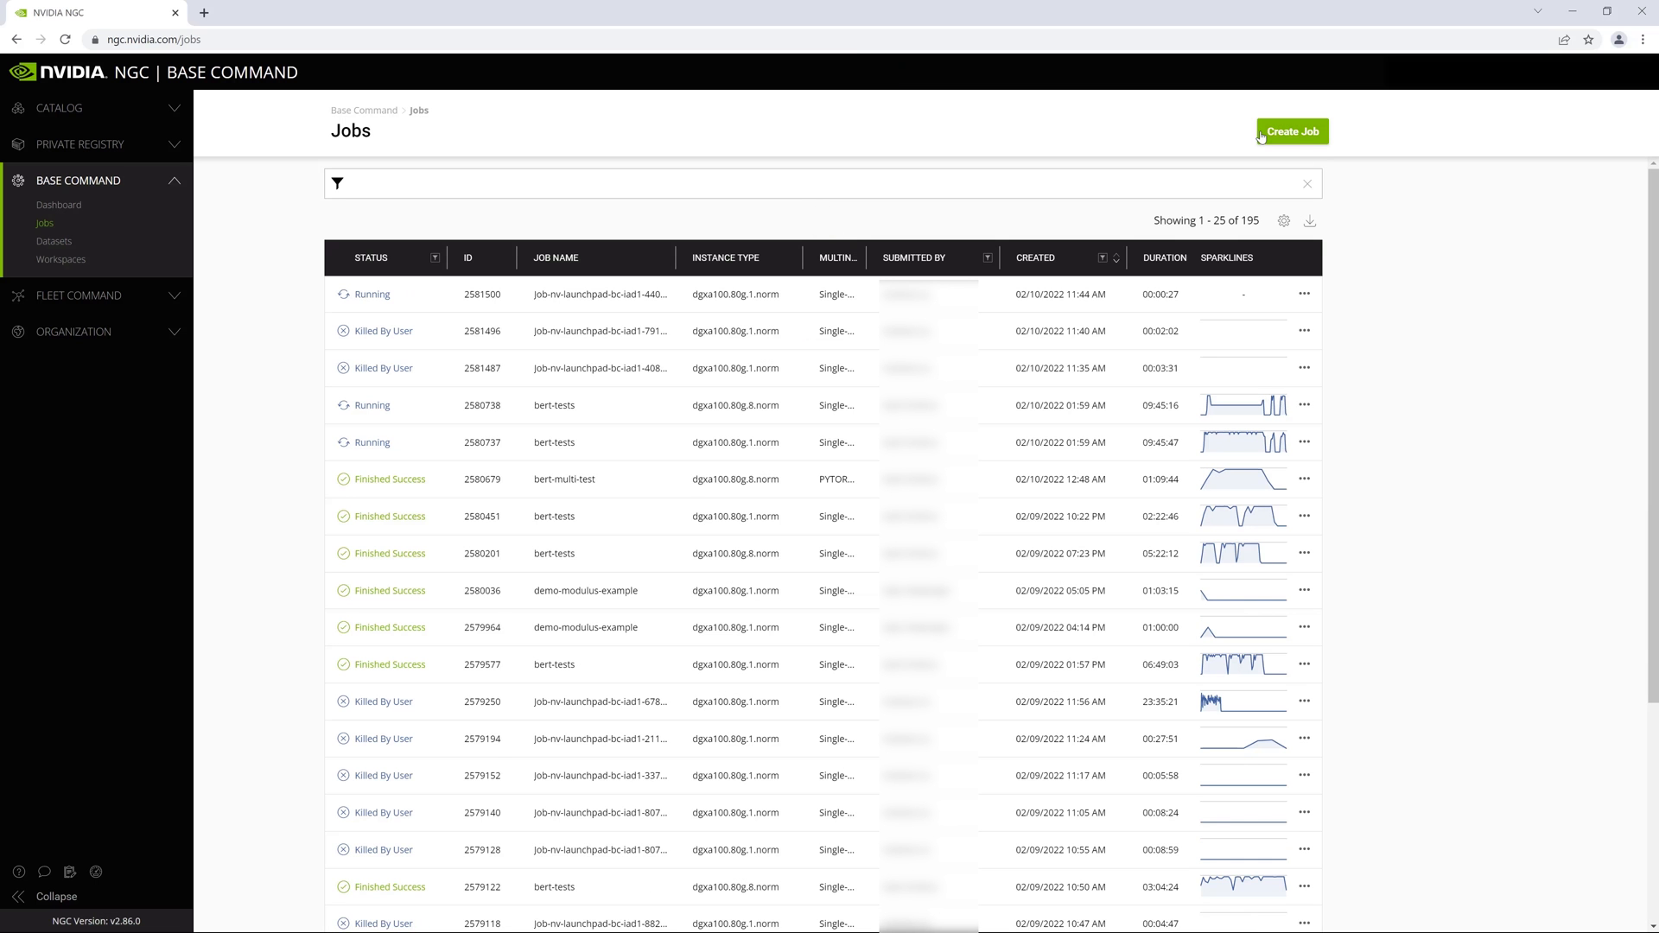
Run the RGB action-recognition training in the notebook, then check the job's telemetry and result files
left_click(455, 12)
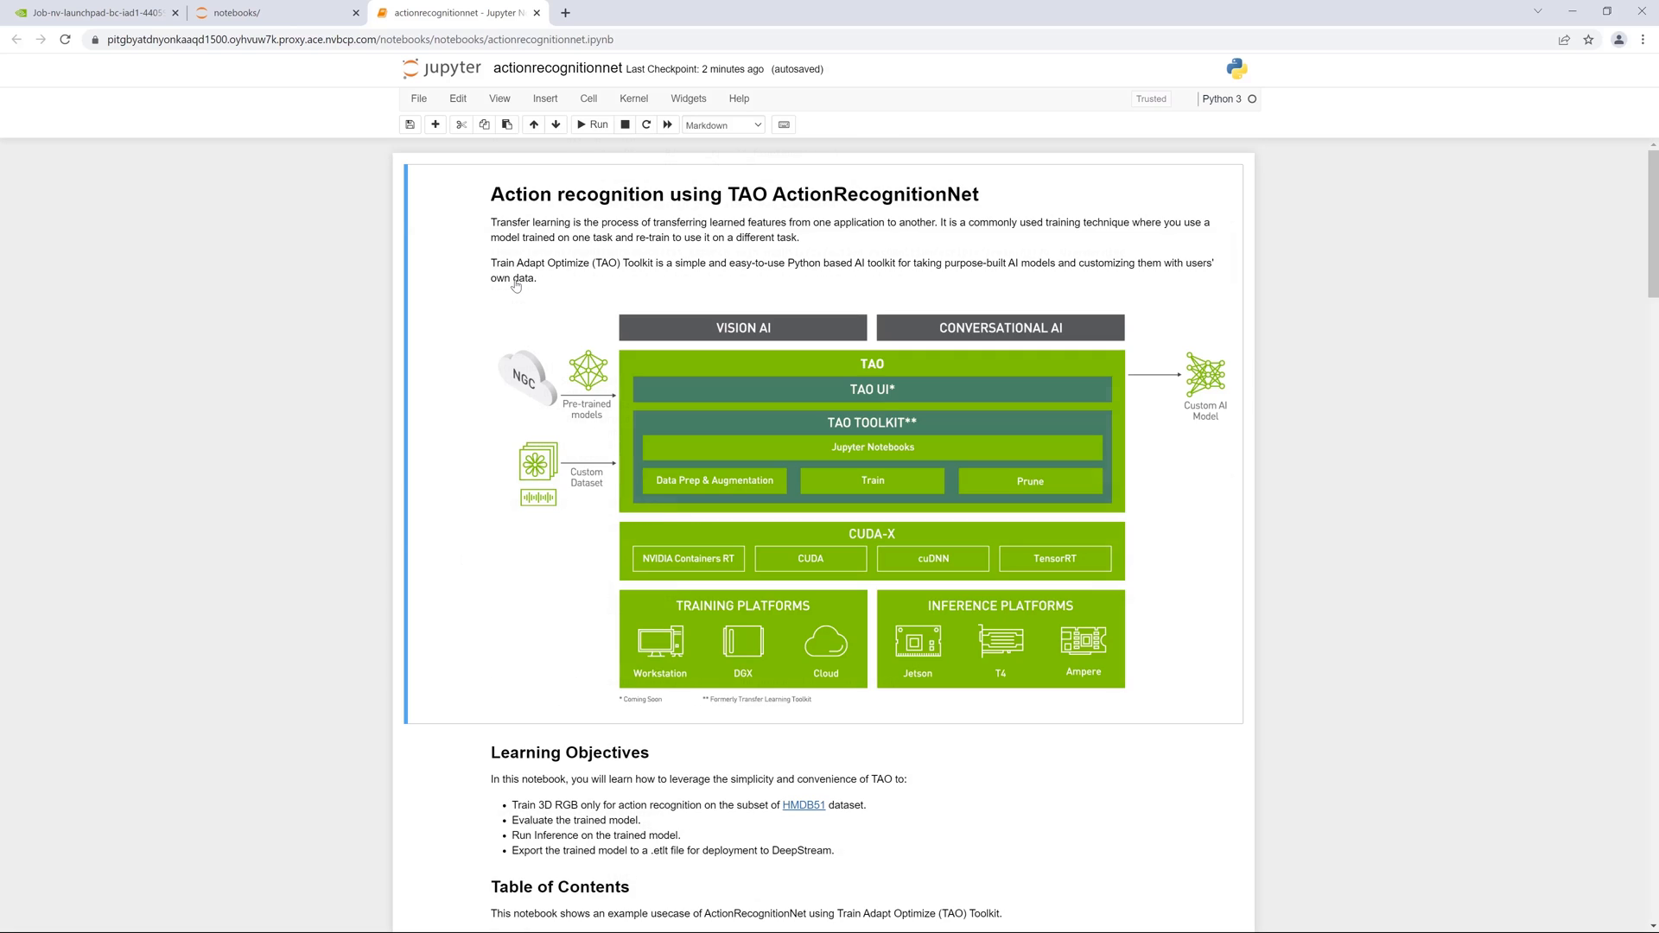
scroll("down", 3)
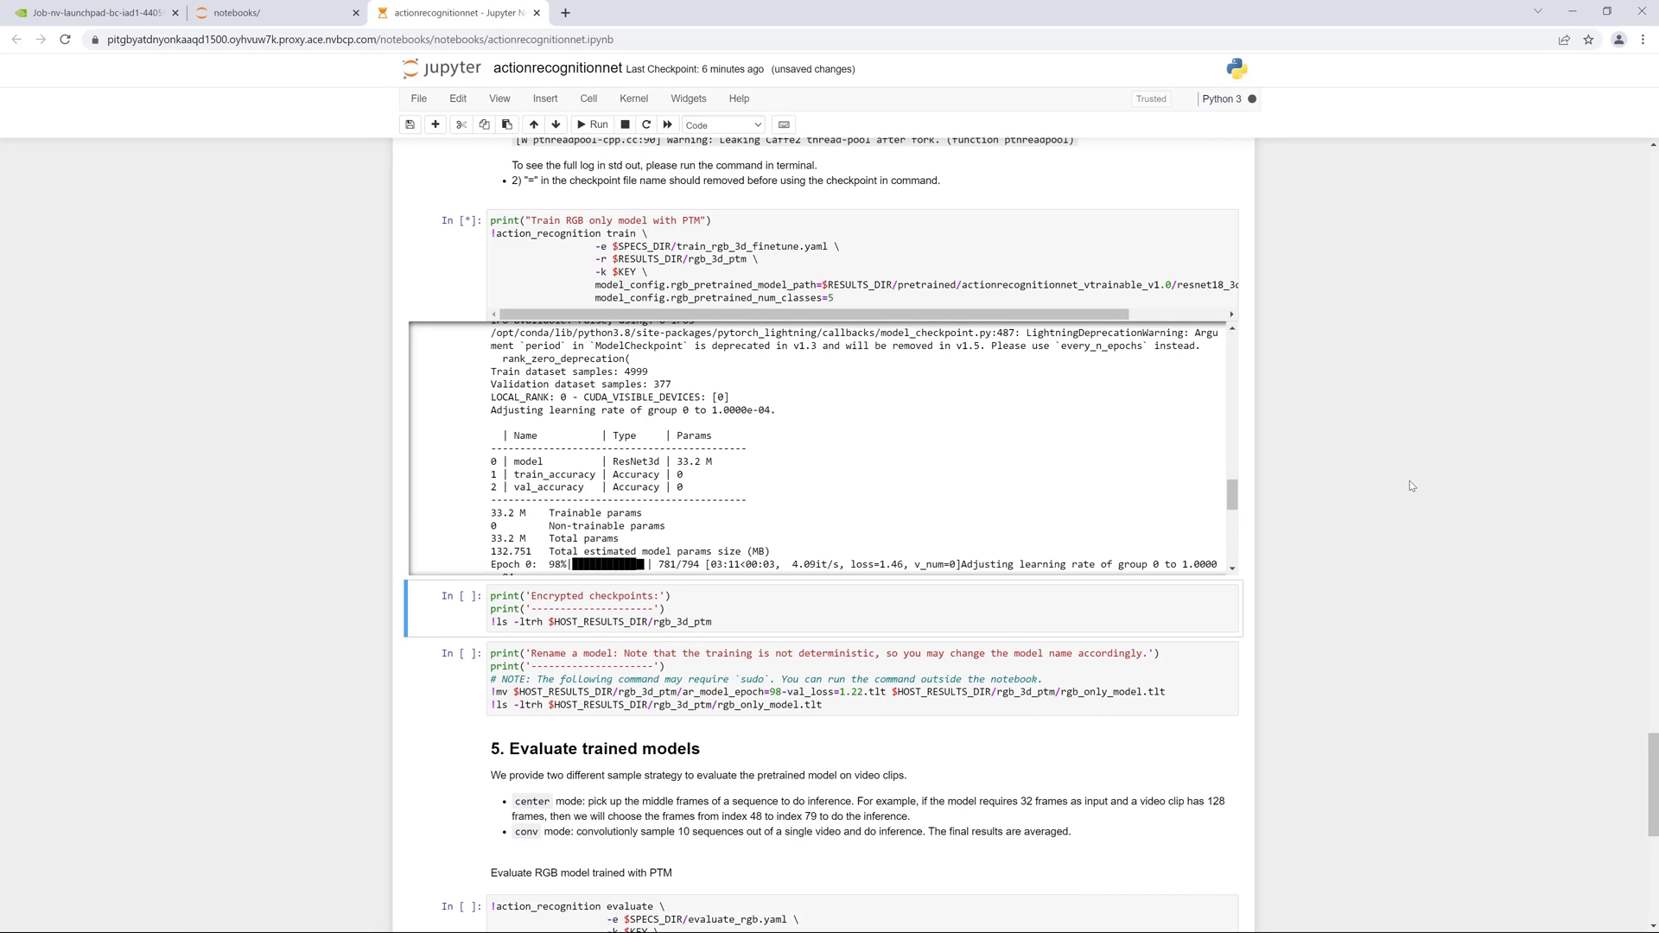
left_click(90, 12)
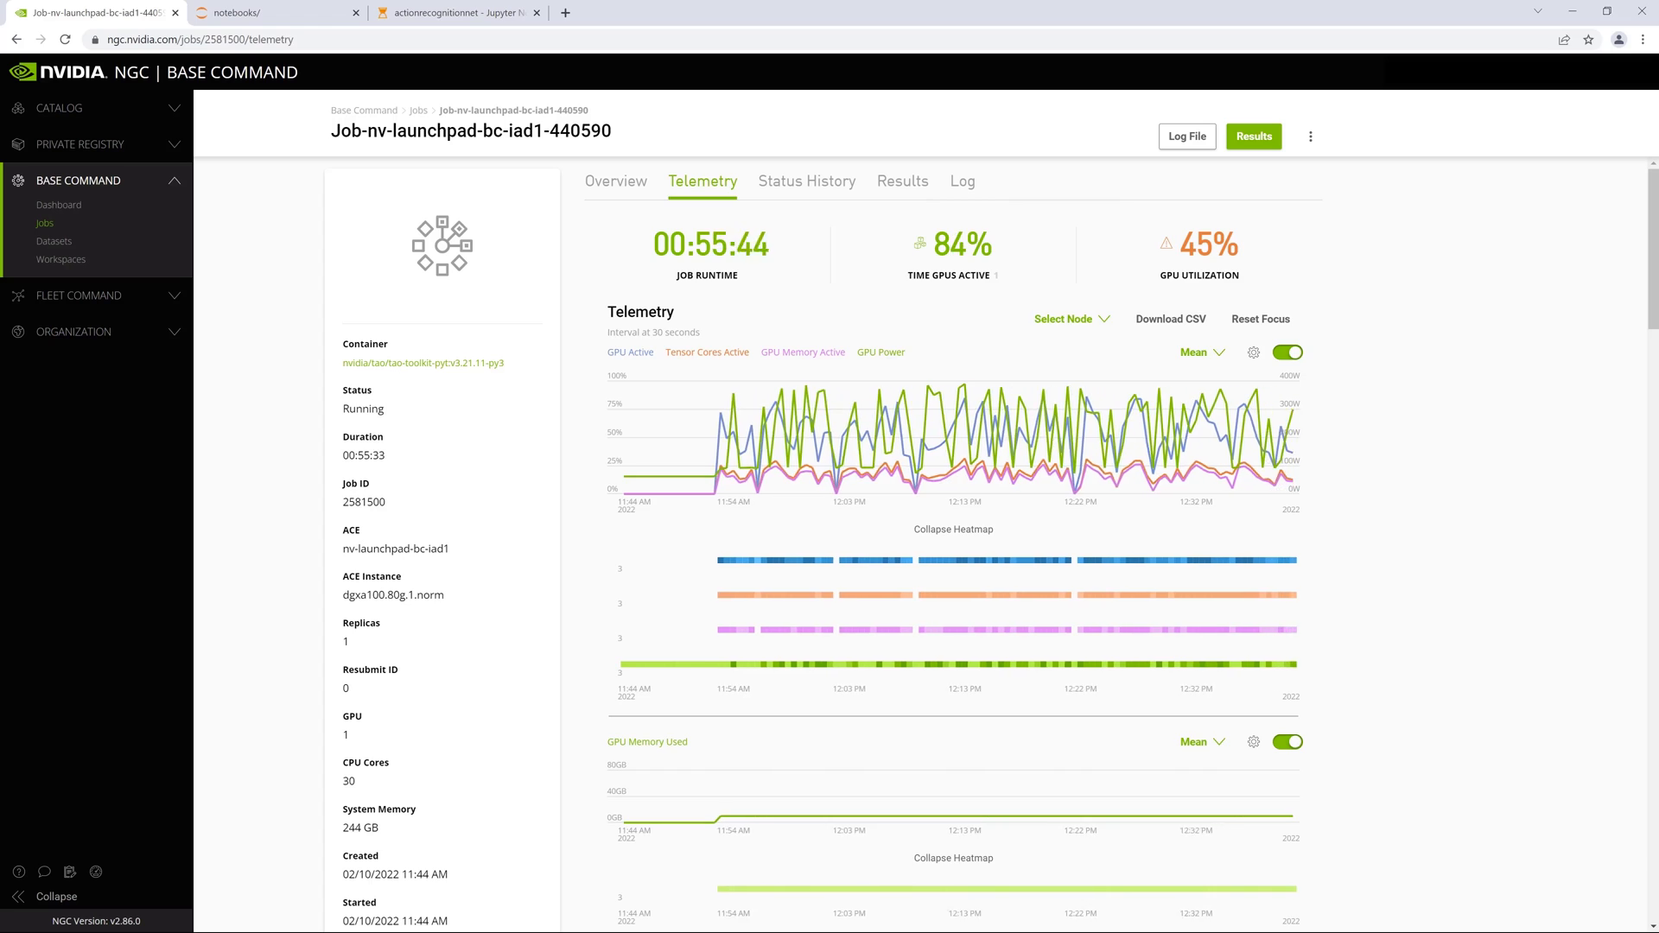
left_click(902, 181)
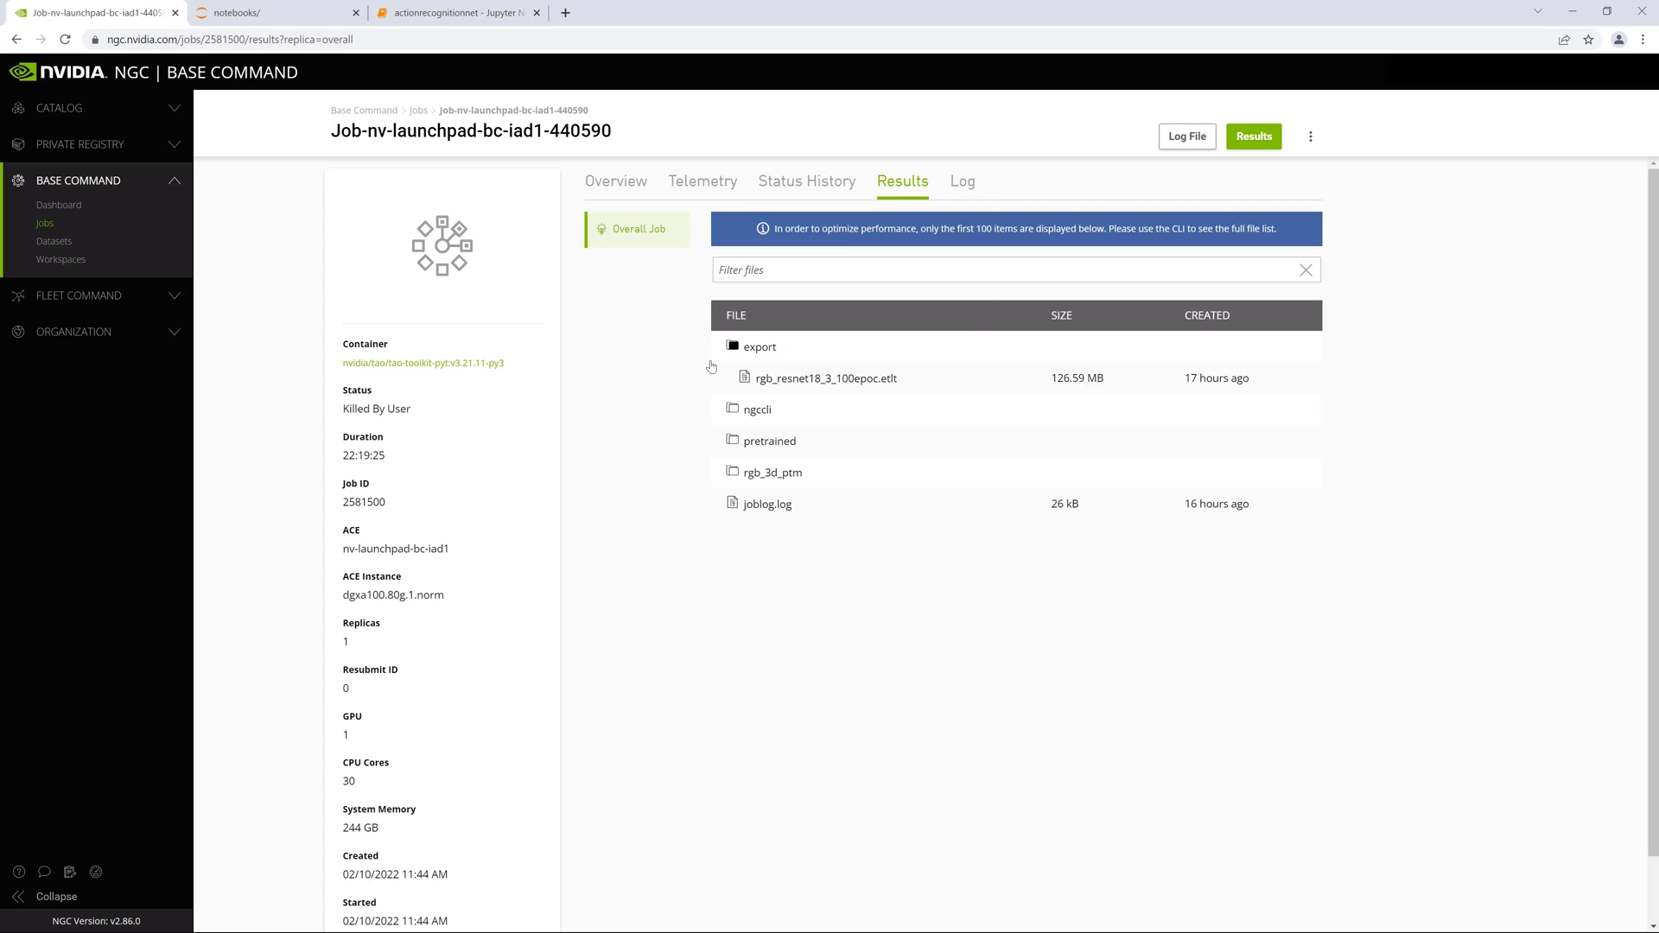
Review the ar_retail model's version history in the private registry
left_click(50, 242)
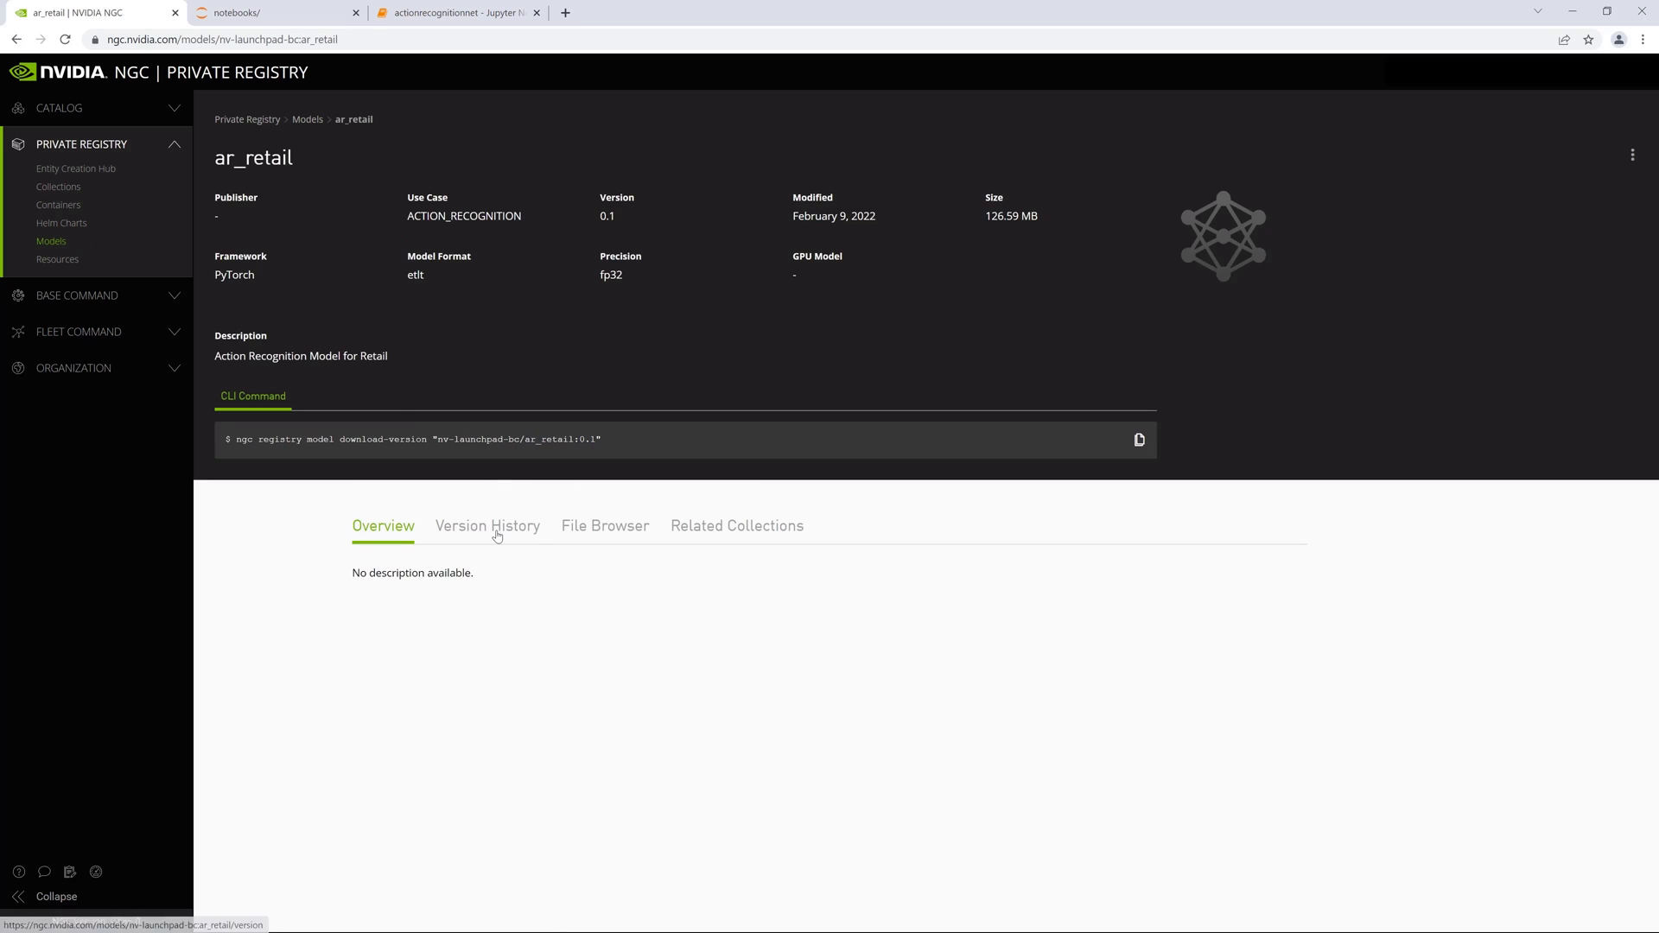
left_click(487, 525)
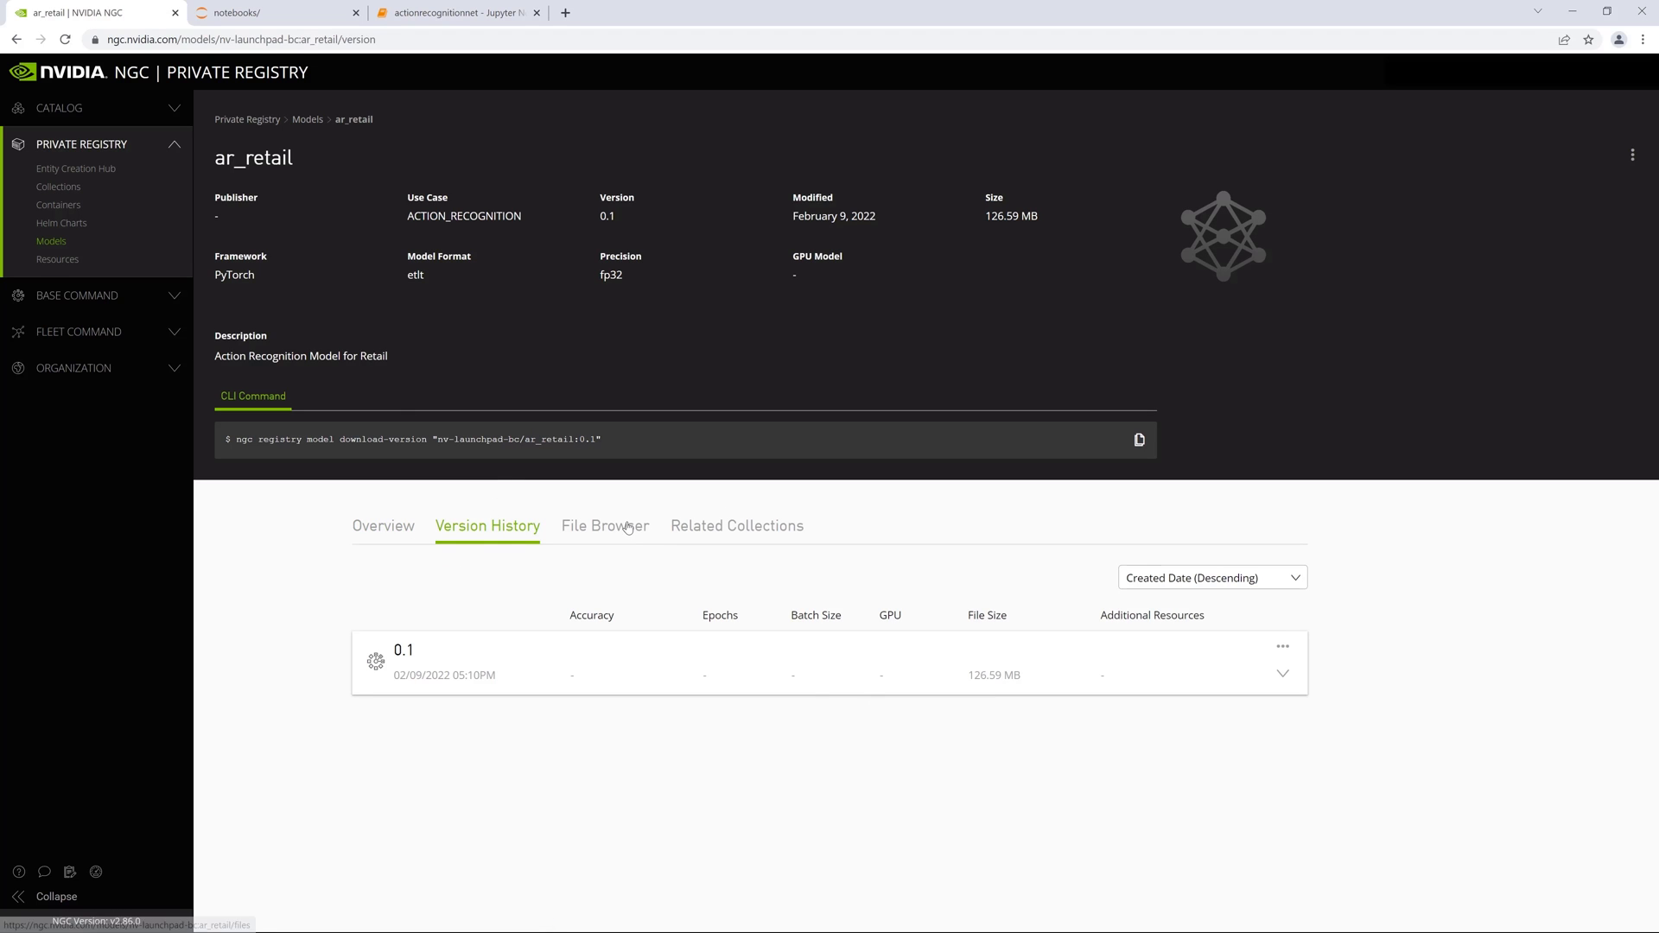
left_click(605, 525)
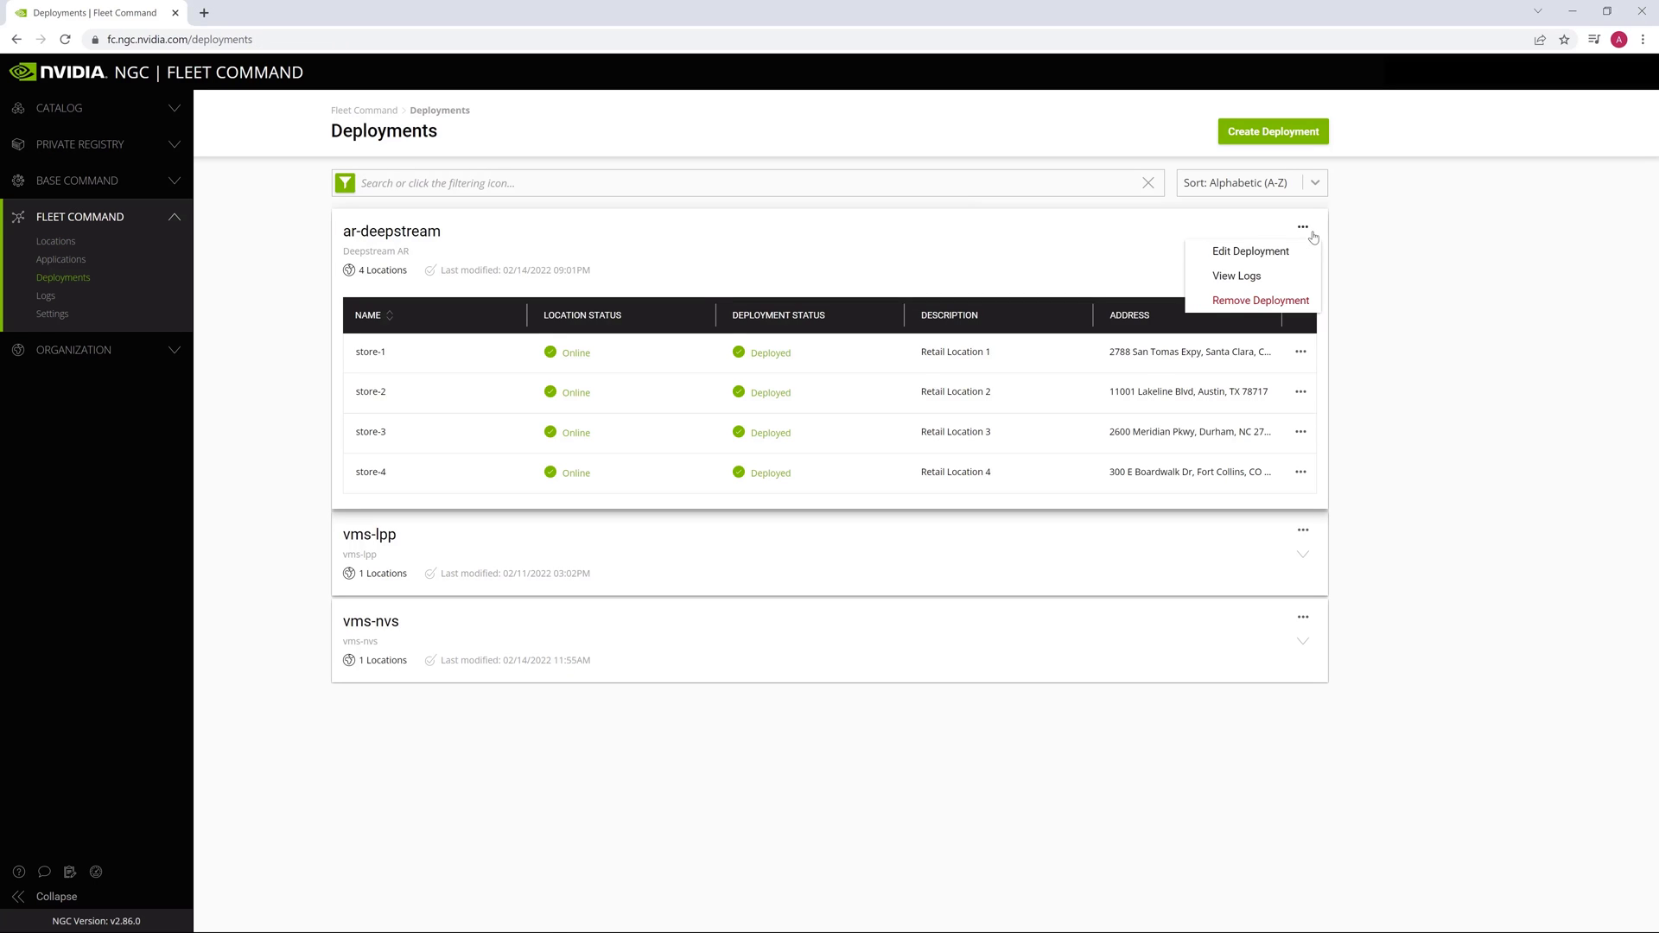
Edit ar-deepstream so getModel is ar_retail:0.3 and fileName is rgb_resnet18_3_100epoc.etlt
left_click(1249, 251)
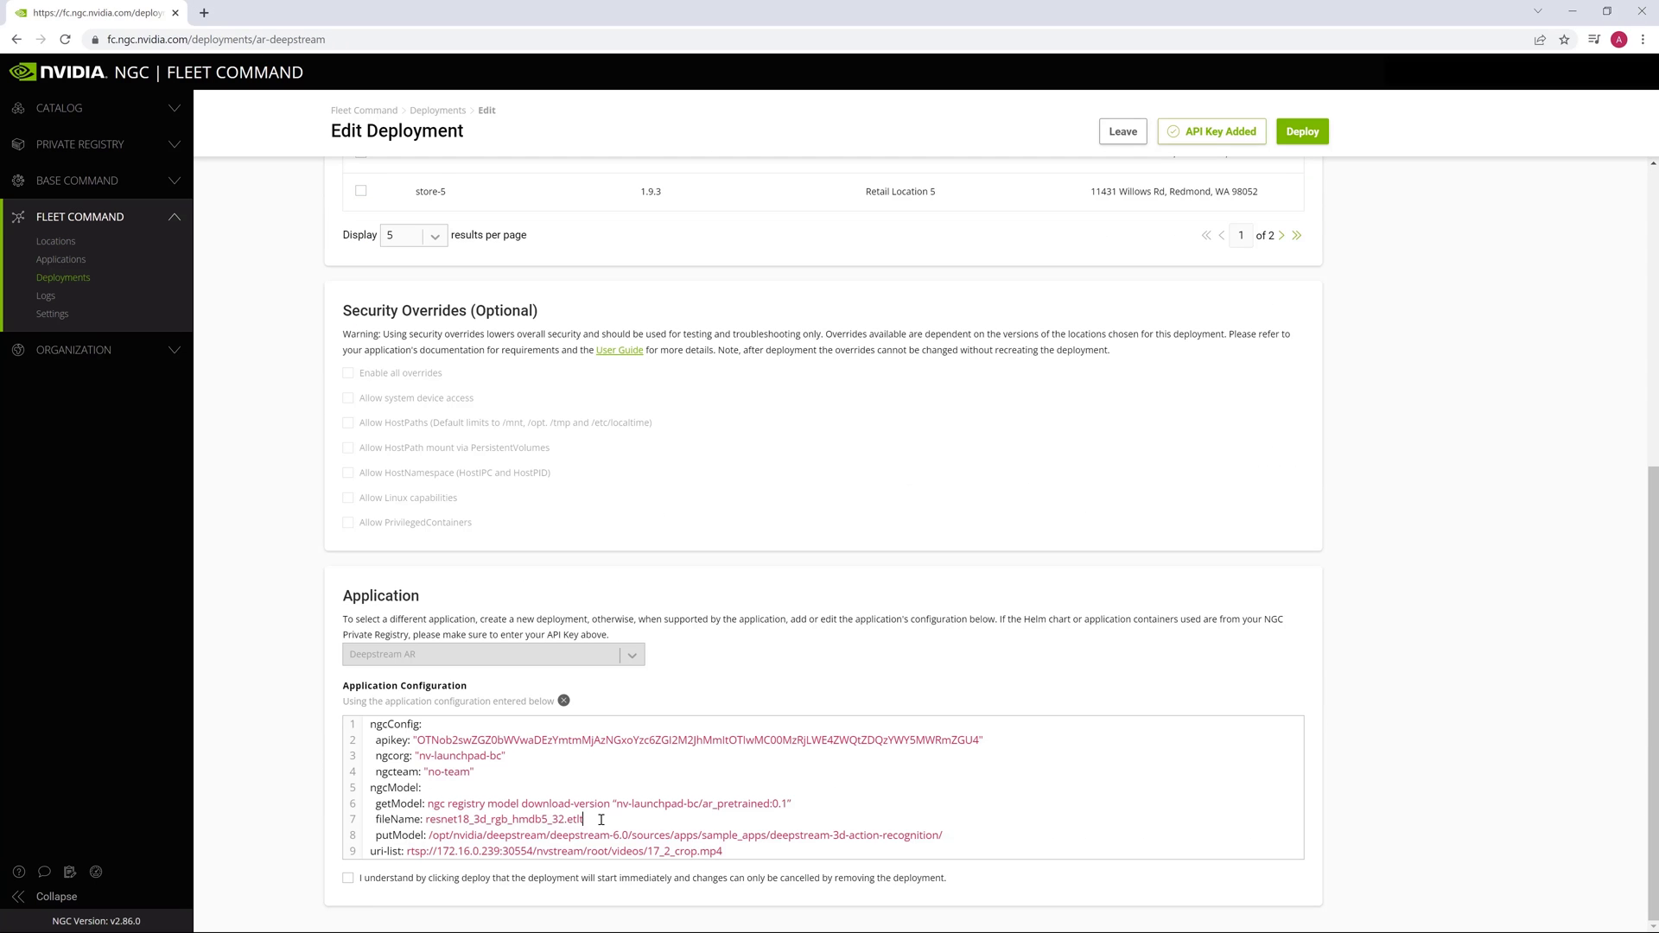
scroll("down", 3)
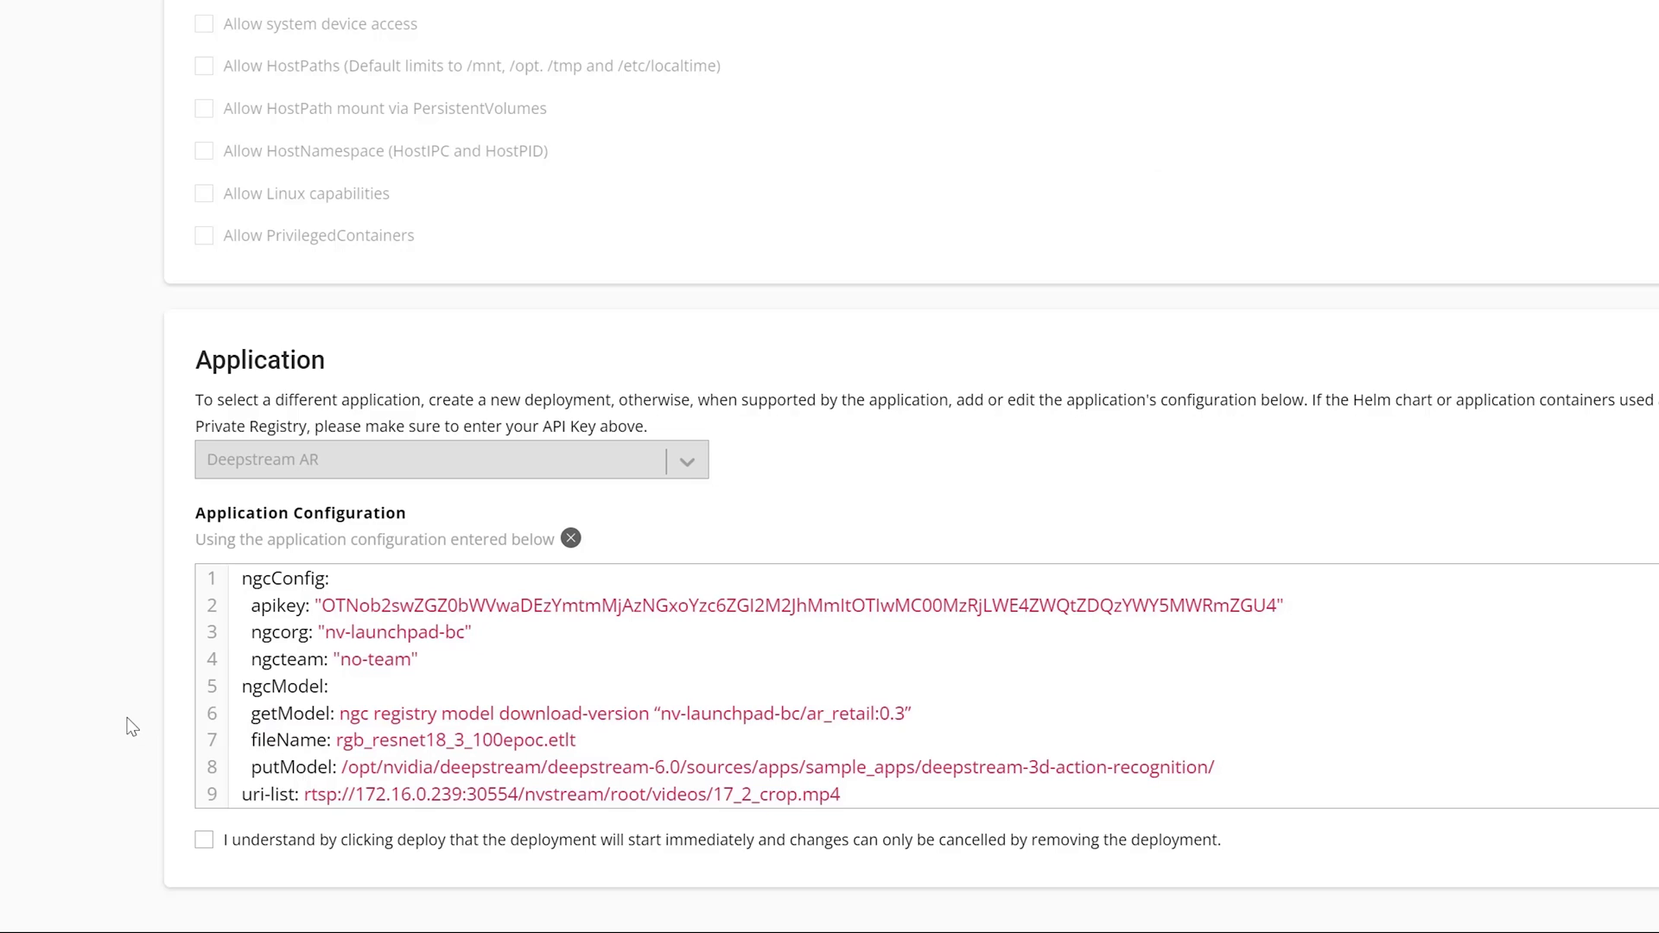